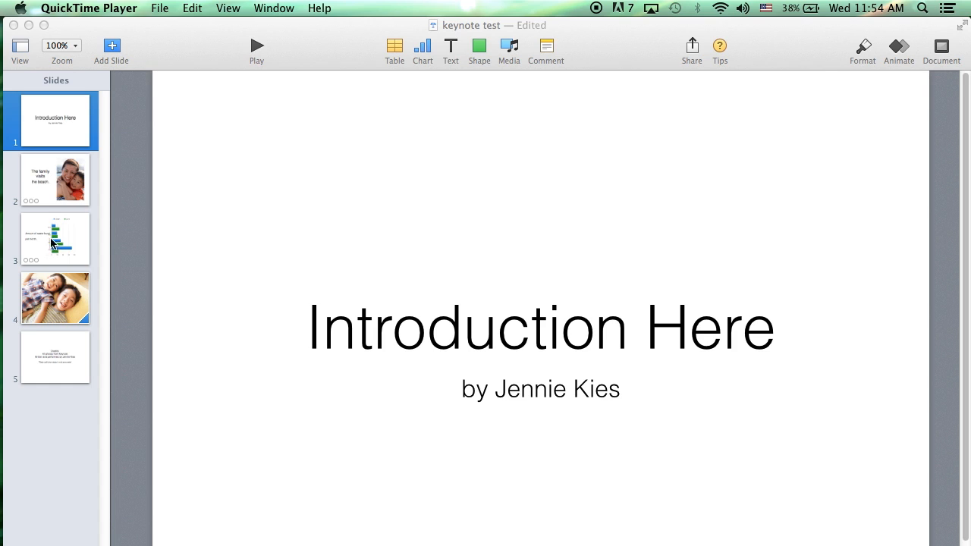
{"action": "mouse_move", "coordinate": [74, 460]}
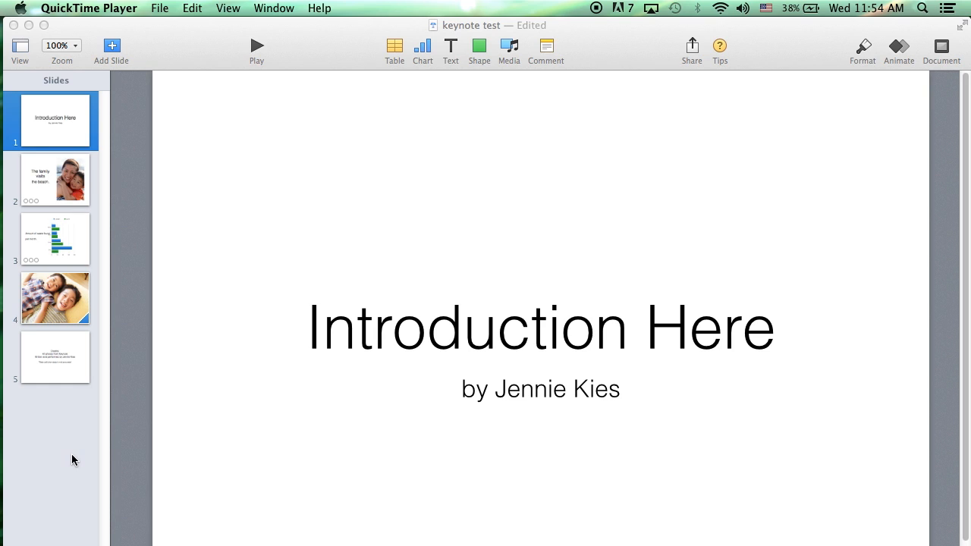
{"action": "mouse_move", "coordinate": [63, 486]}
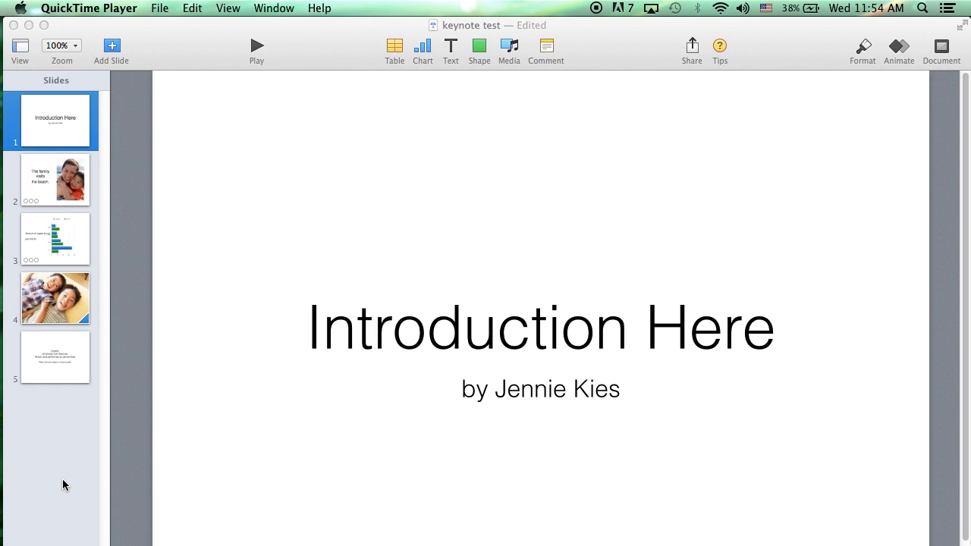
Step: Bring the 'keynote test' presentation to the front, showing the 'Introduction Here' title slide
{"action": "left_click", "coordinate": [540, 328]}
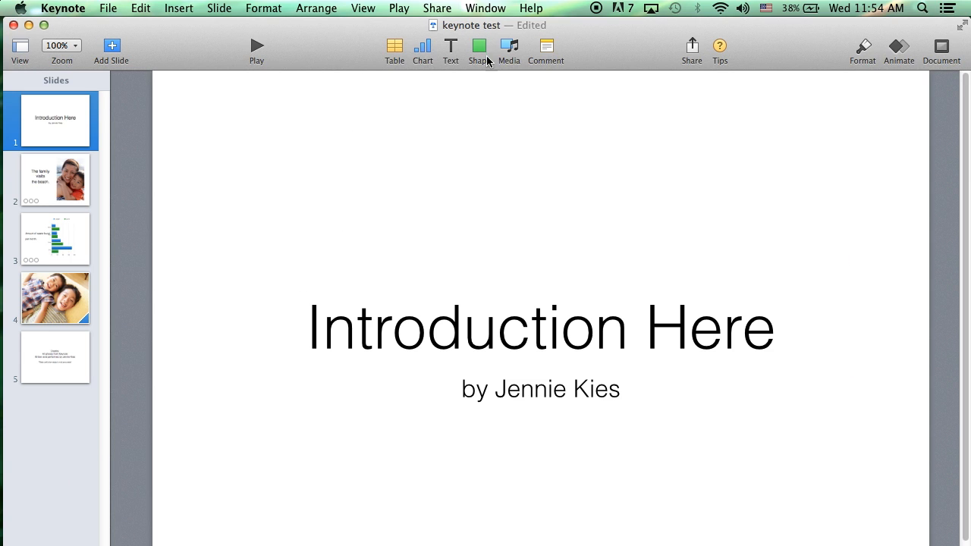
Step: Choose Play > Record Slideshow to open the recording screen on slide 1 of 5
{"action": "left_click", "coordinate": [398, 9]}
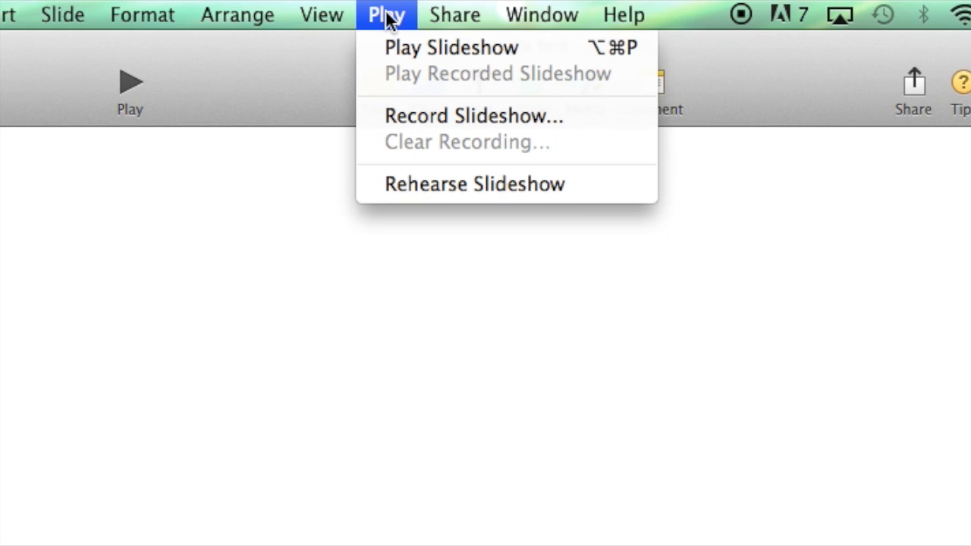
{"action": "mouse_move", "coordinate": [443, 117]}
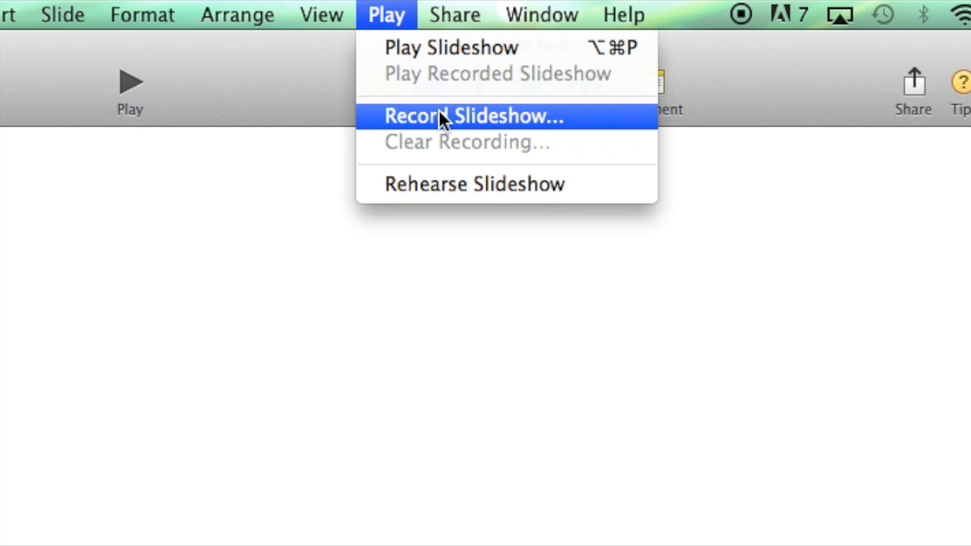
{"action": "left_click", "coordinate": [473, 116]}
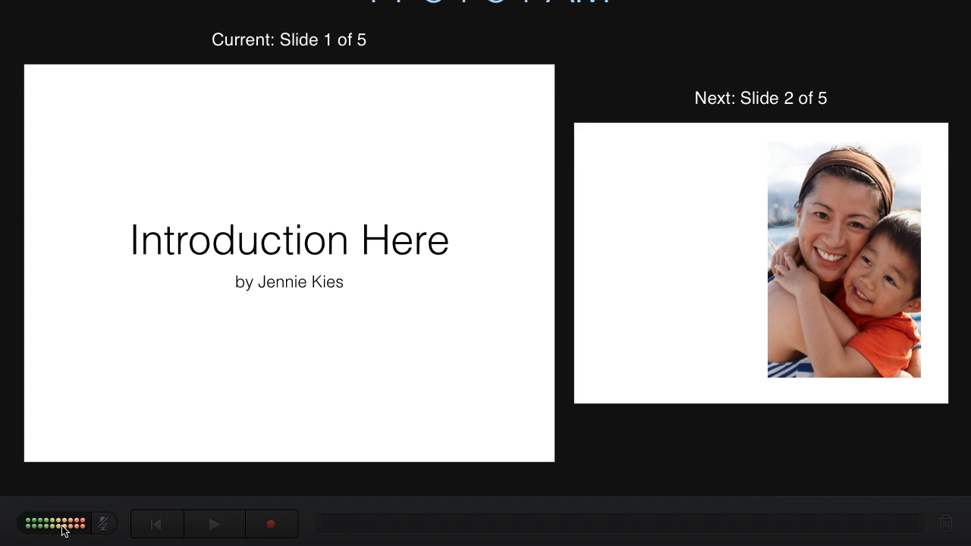
{"action": "mouse_move", "coordinate": [296, 535]}
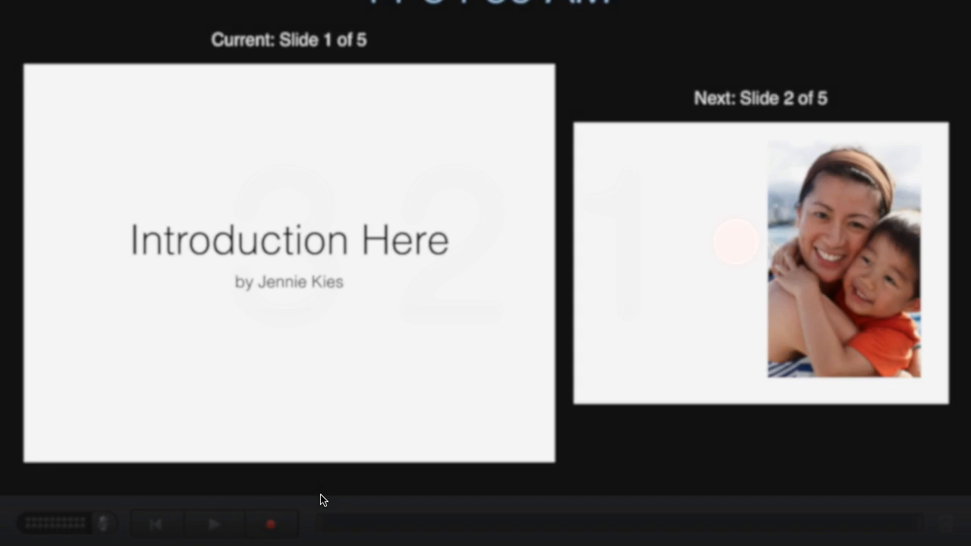
Step: Record narration while advancing through slides 1–5 with the arrow key, then pause
{"action": "left_click", "coordinate": [271, 524]}
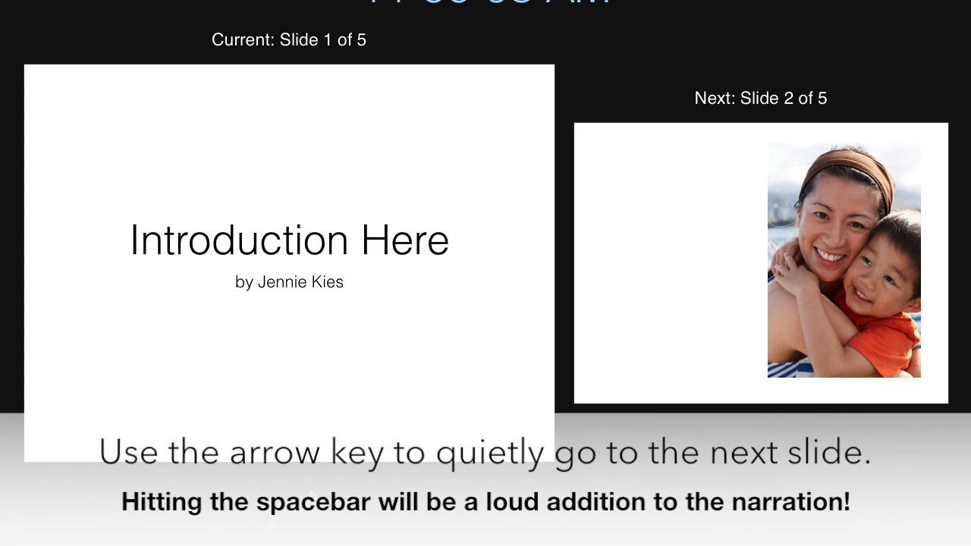
{"action": "key", "text": "right"}
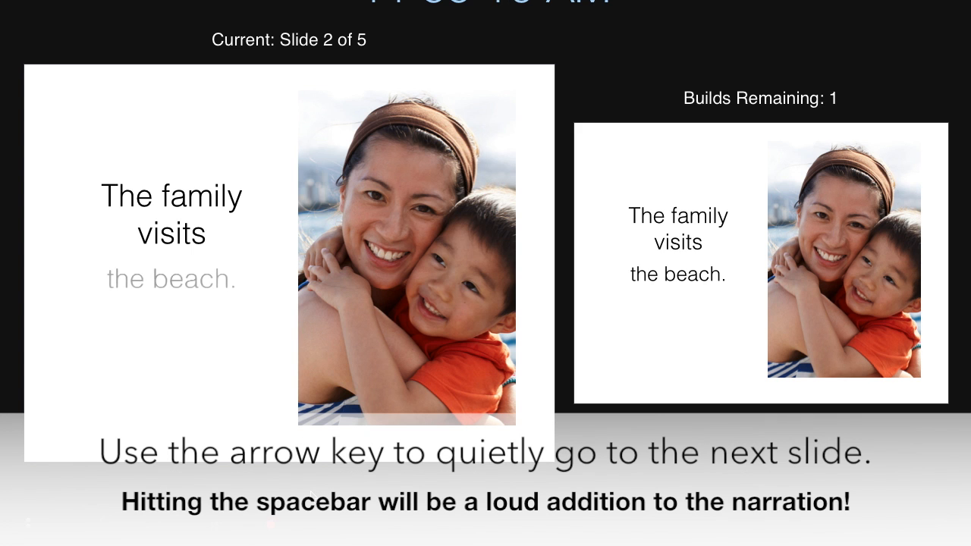
{"action": "key", "text": "right"}
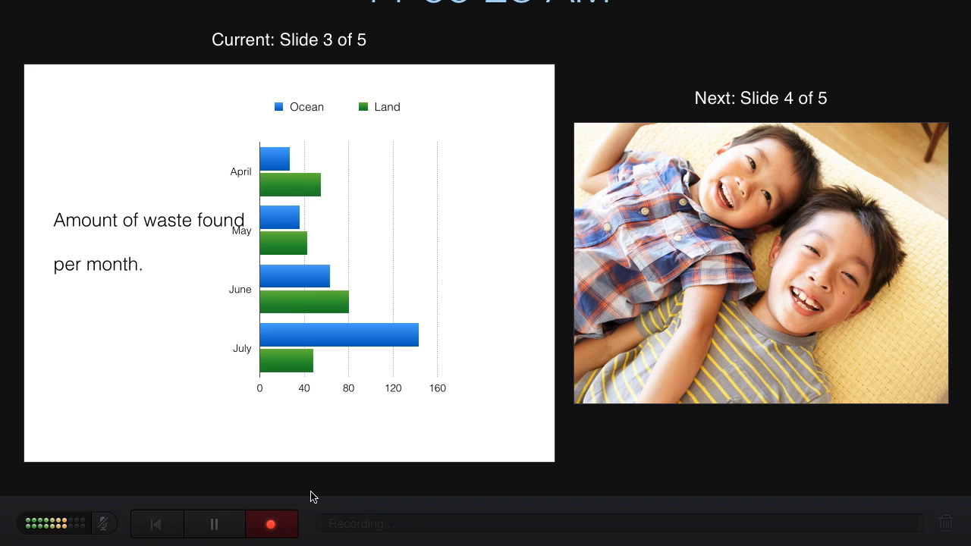
{"action": "key", "text": "right"}
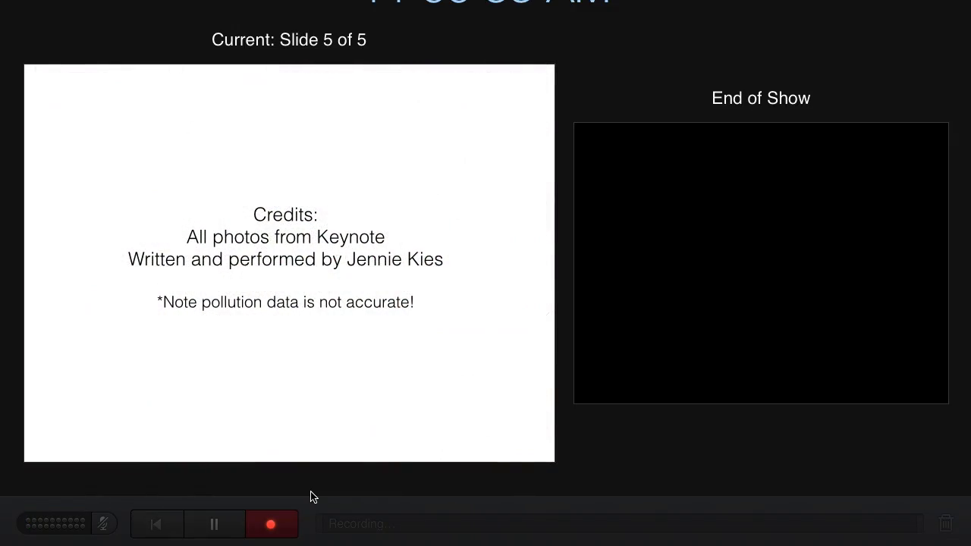
{"action": "left_click", "coordinate": [214, 524]}
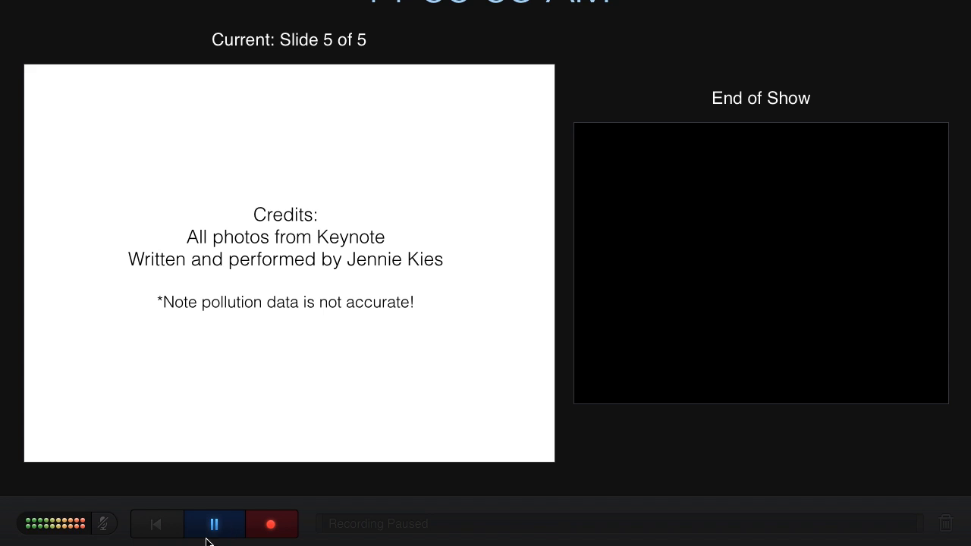
{"action": "mouse_move", "coordinate": [214, 524]}
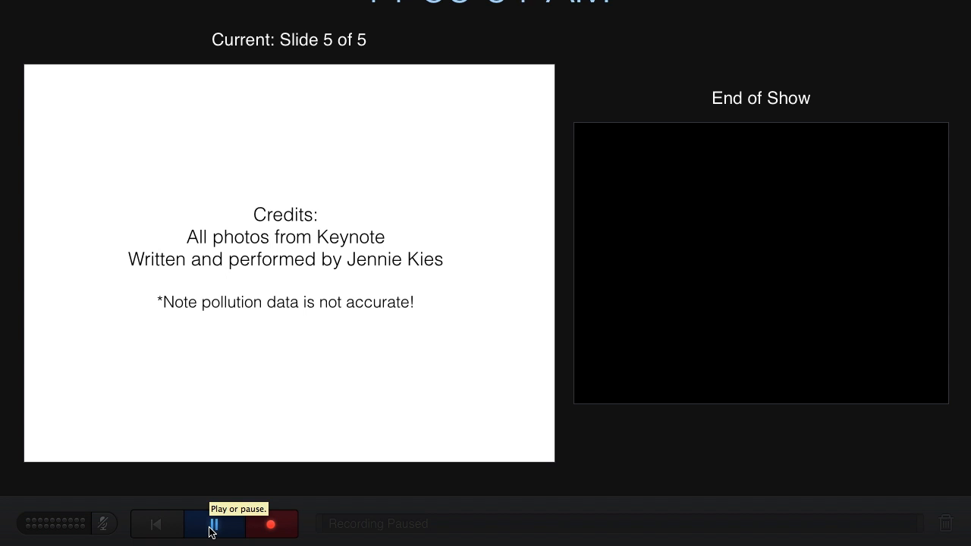
Step: Stop the narration recording, play the take back for review, then stop playback
{"action": "left_click", "coordinate": [214, 524]}
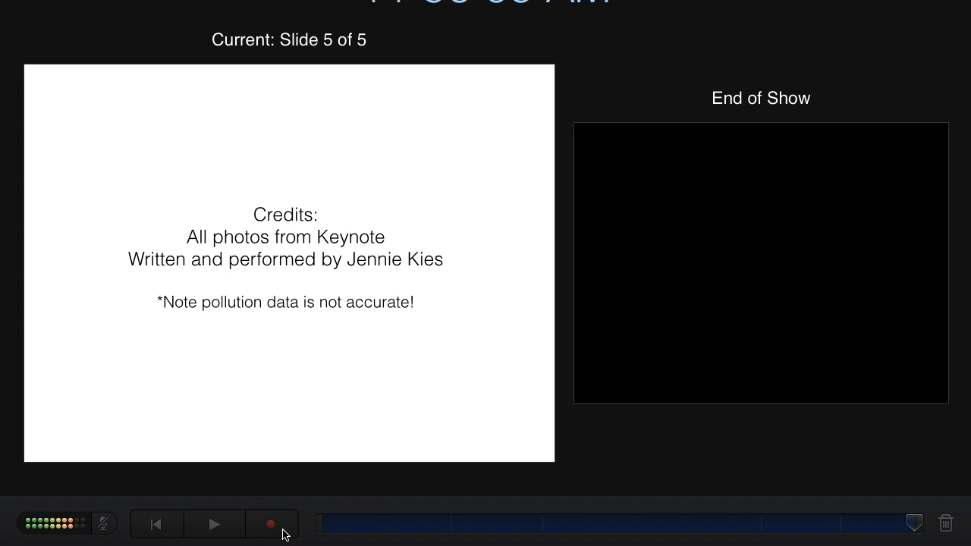
{"action": "mouse_move", "coordinate": [271, 524]}
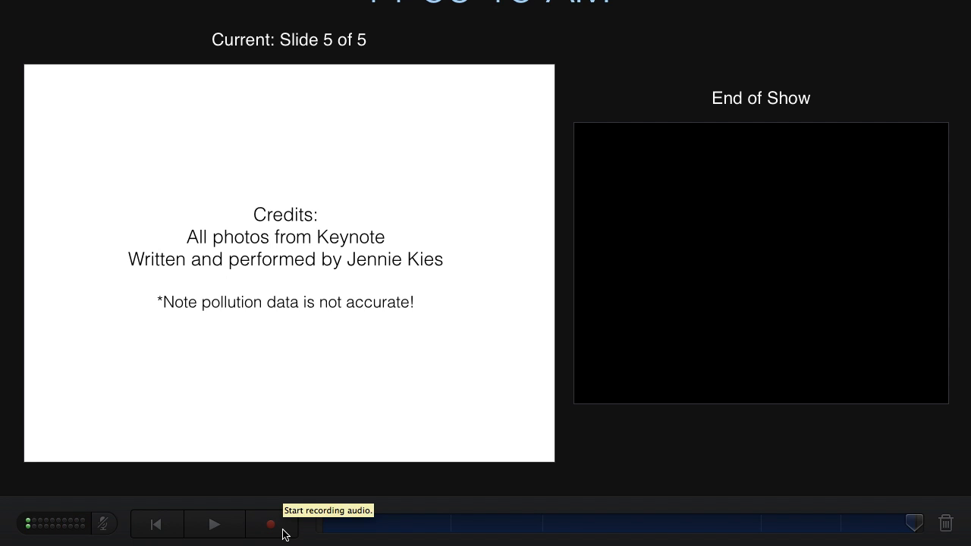
{"action": "left_click", "coordinate": [271, 524]}
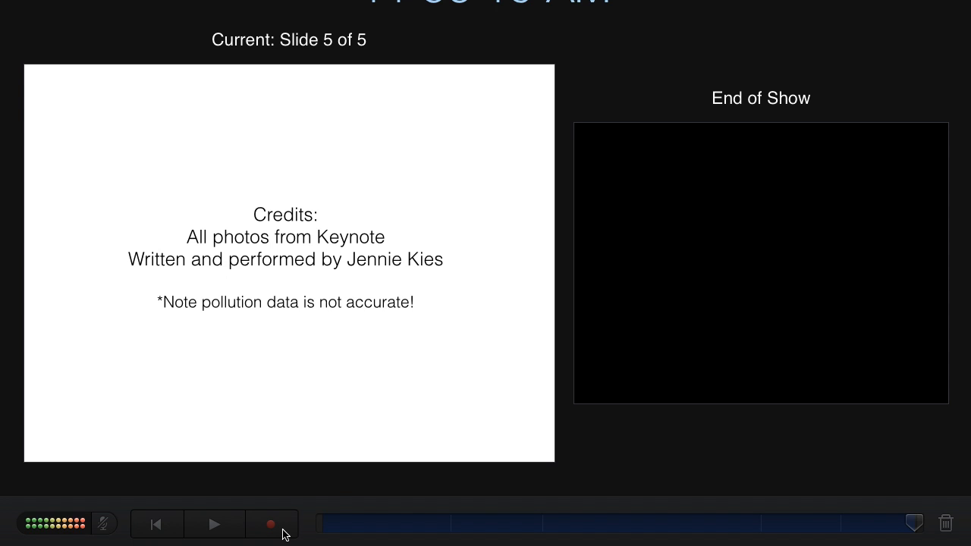
{"action": "mouse_move", "coordinate": [215, 524]}
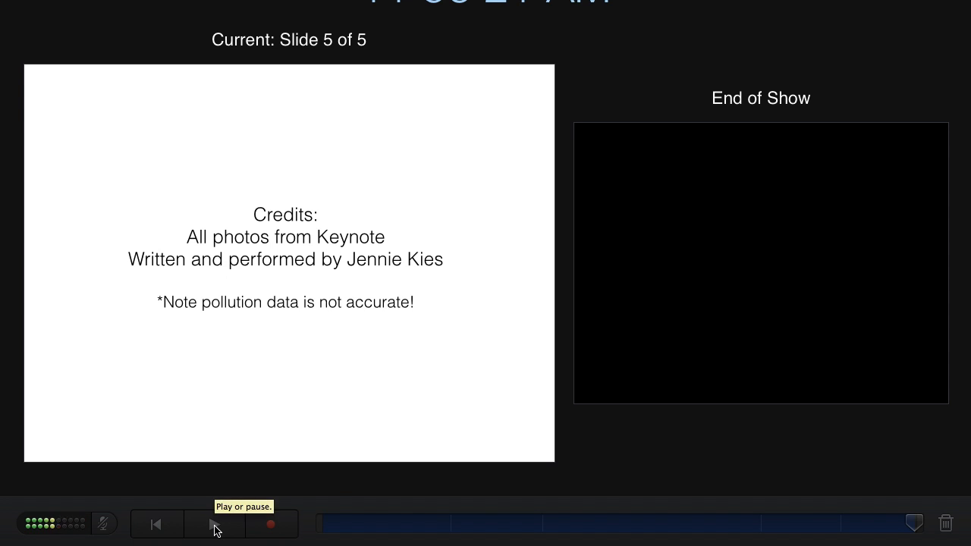
{"action": "left_click", "coordinate": [214, 524]}
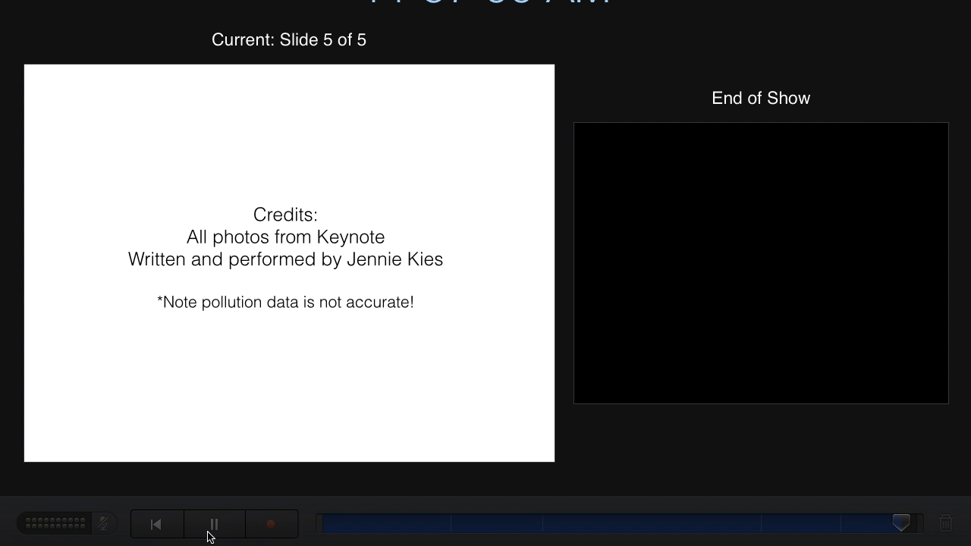
{"action": "left_click", "coordinate": [213, 524]}
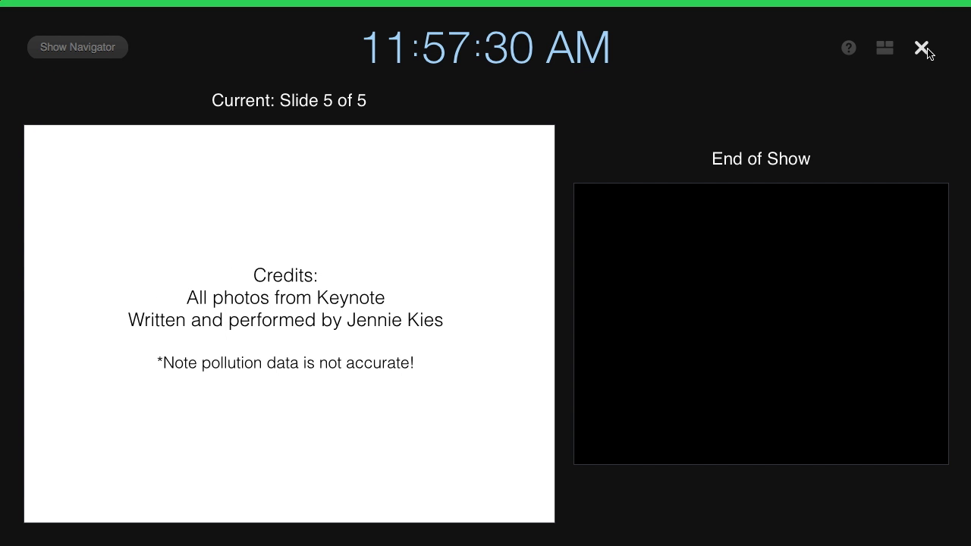
Step: Exit the recording screen and check that Play Recorded Slideshow is now enabled
{"action": "left_click", "coordinate": [920, 47]}
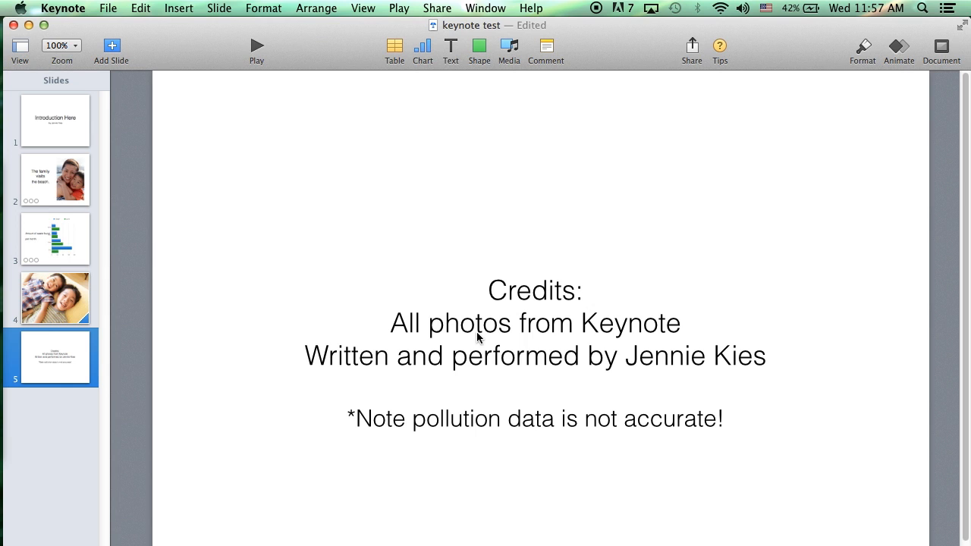
{"action": "left_click", "coordinate": [399, 8]}
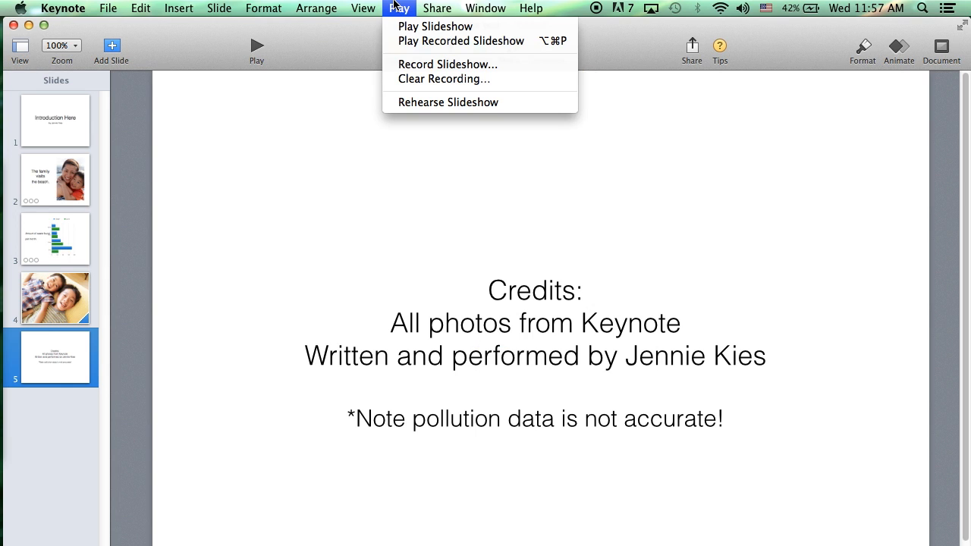
{"action": "mouse_move", "coordinate": [460, 41]}
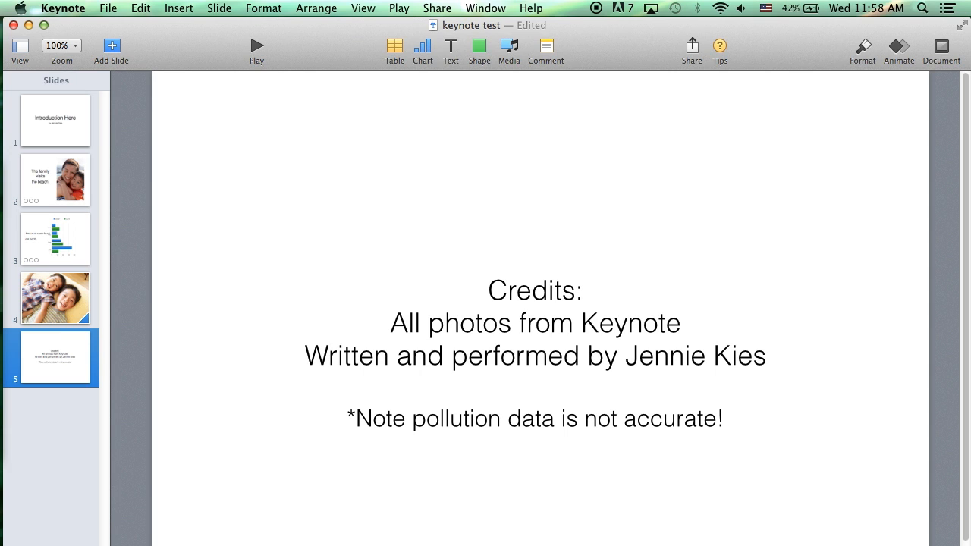
Step: Clear the recording via Play > Clear Recording and verify recorded playback is disabled
{"action": "left_click", "coordinate": [399, 8]}
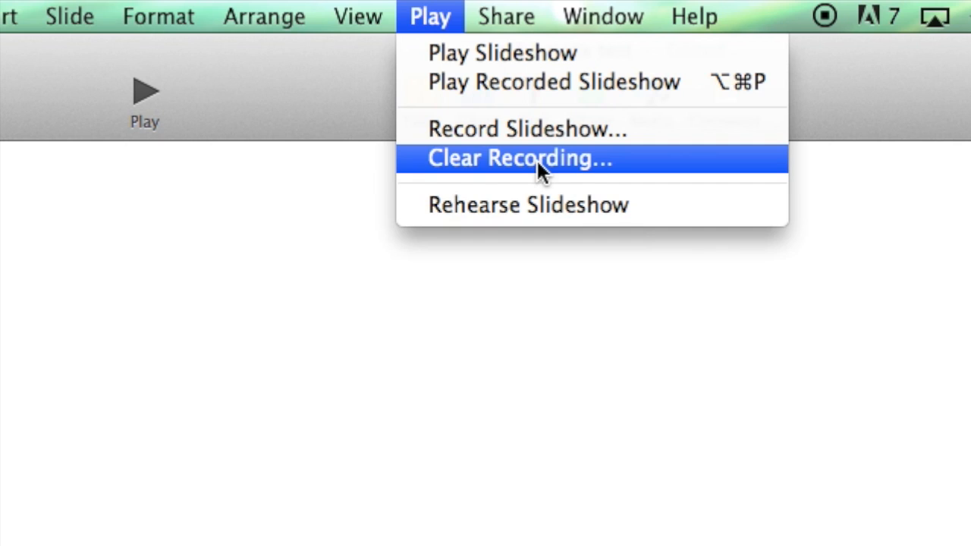
{"action": "left_click", "coordinate": [520, 158]}
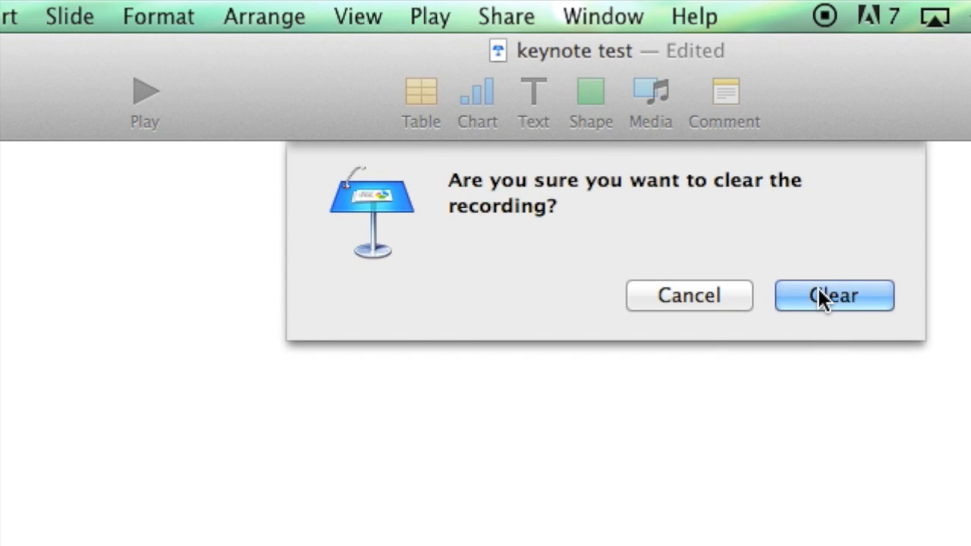
{"action": "left_click", "coordinate": [833, 296]}
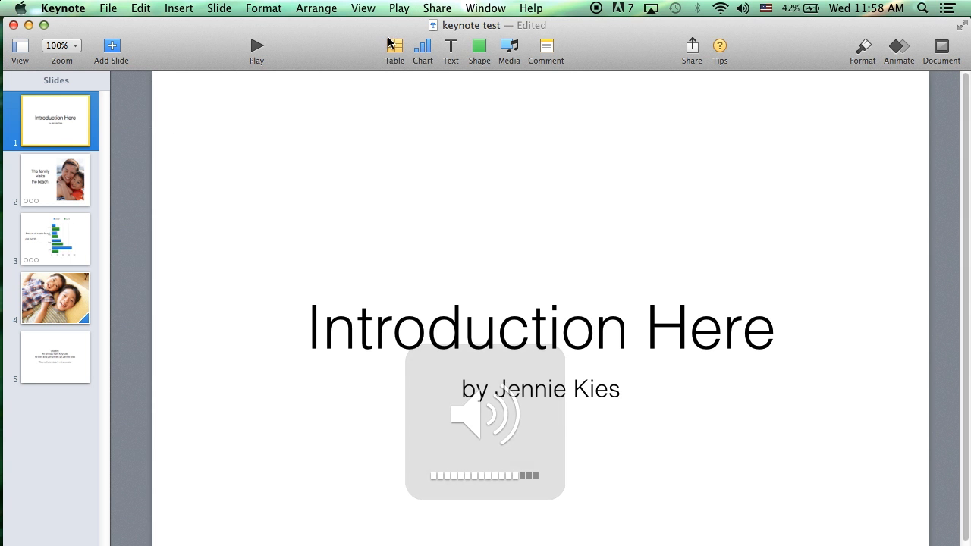
{"action": "left_click", "coordinate": [398, 8]}
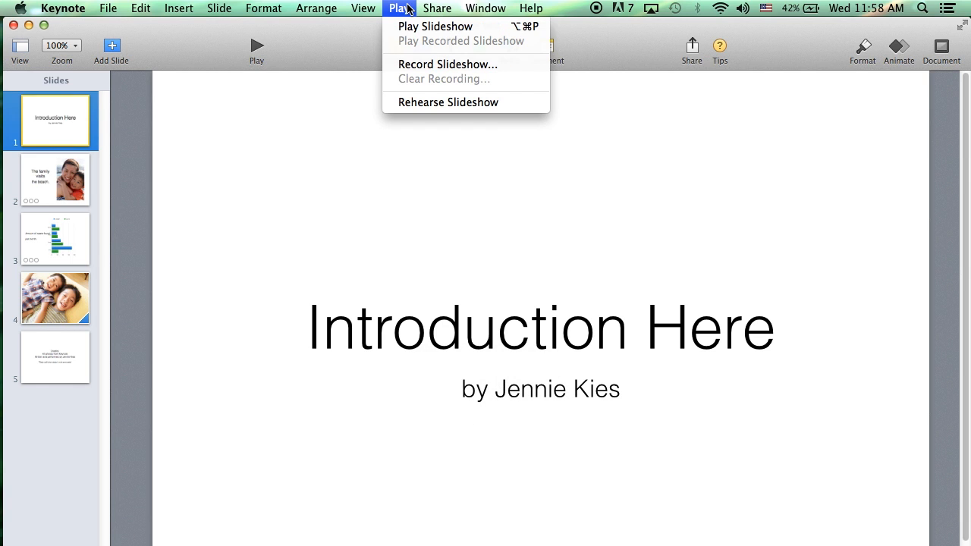
{"action": "mouse_move", "coordinate": [406, 10]}
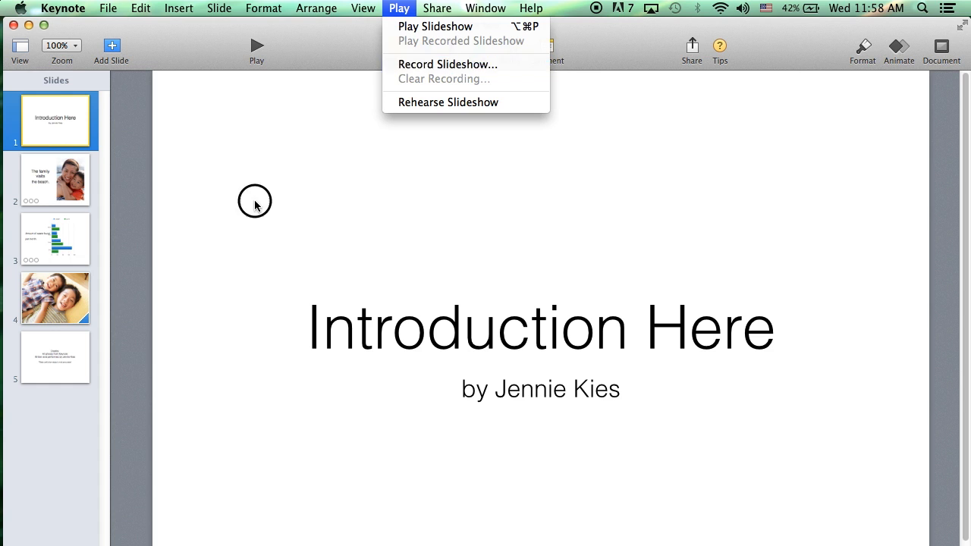
Step: Replace 'waste' with 'pollution' in slide 3's heading, then return to the title slide
{"action": "left_click", "coordinate": [54, 239]}
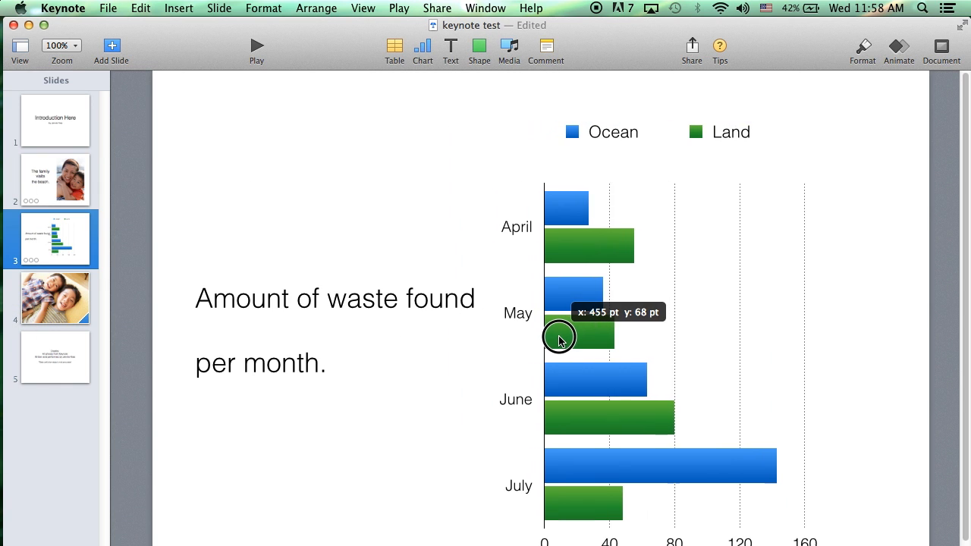
{"action": "left_click", "coordinate": [557, 338]}
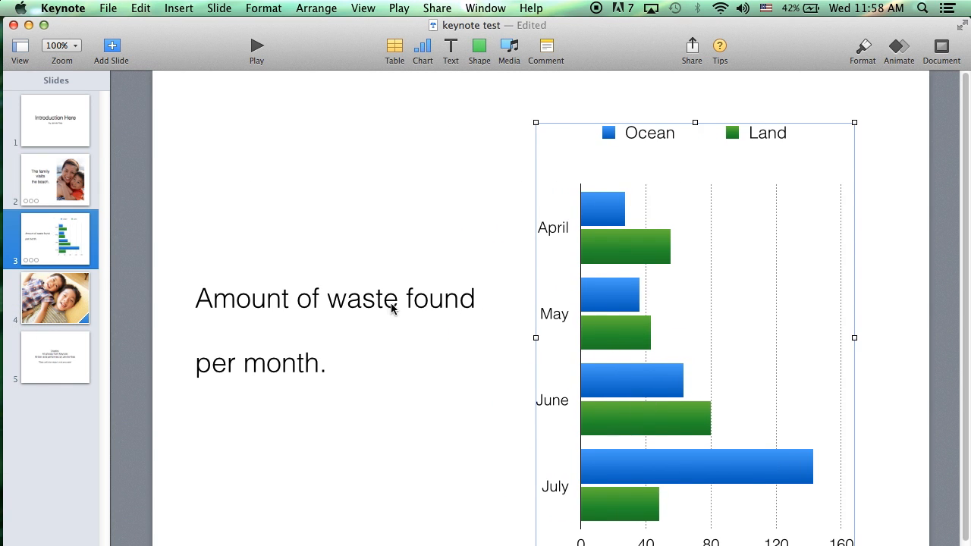
{"action": "type", "text": "pollu"}
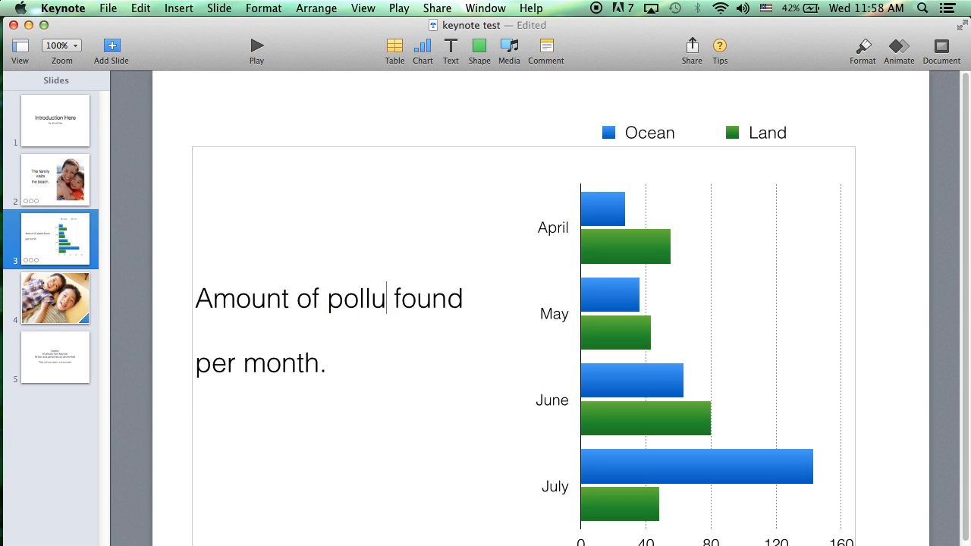
{"action": "type", "text": "tion"}
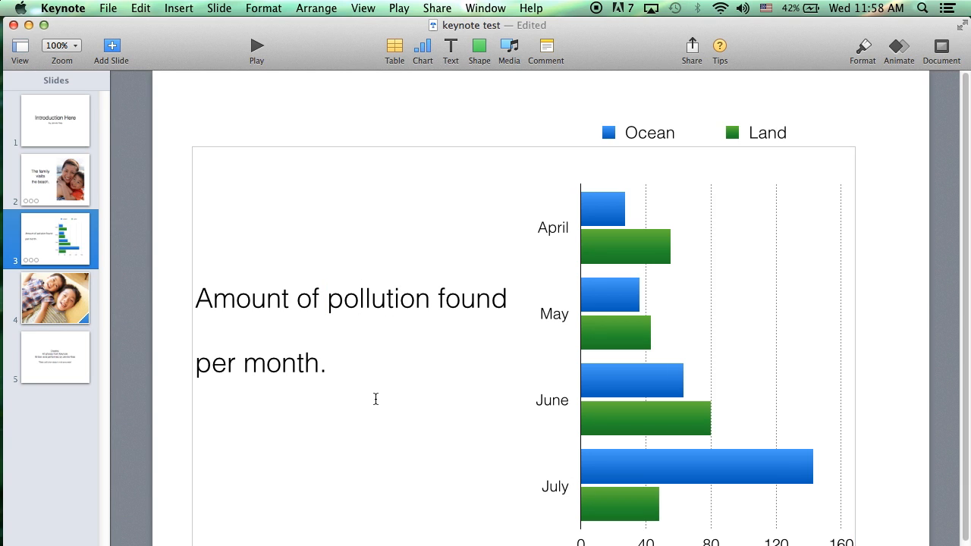
{"action": "left_click", "coordinate": [662, 360]}
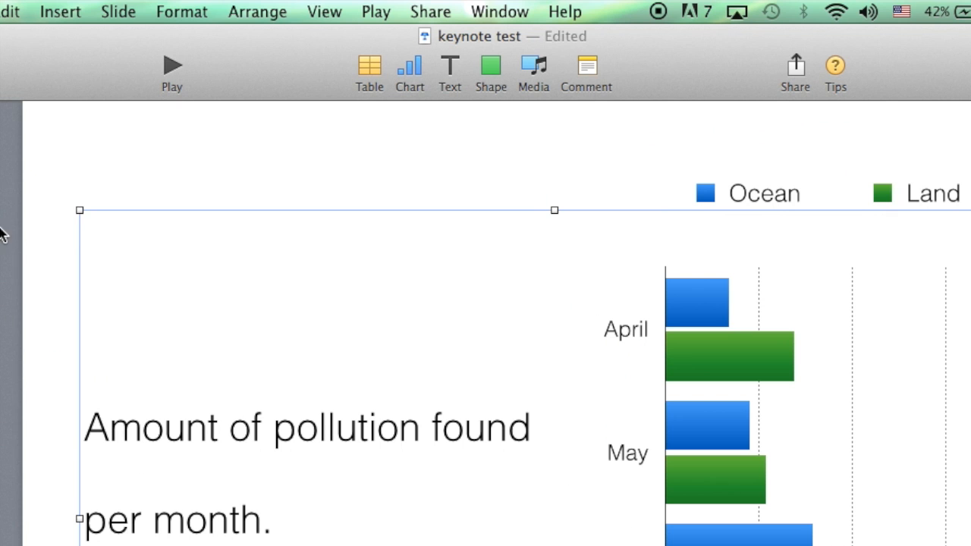
{"action": "left_click", "coordinate": [377, 12]}
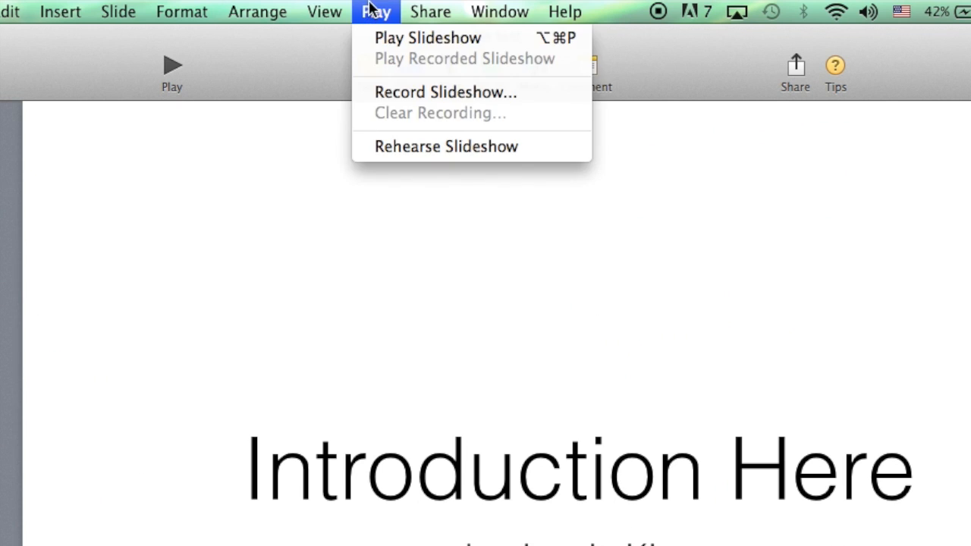
Step: Open Record Slideshow on slide 1, start a narration take, then pause it
{"action": "left_click", "coordinate": [446, 92]}
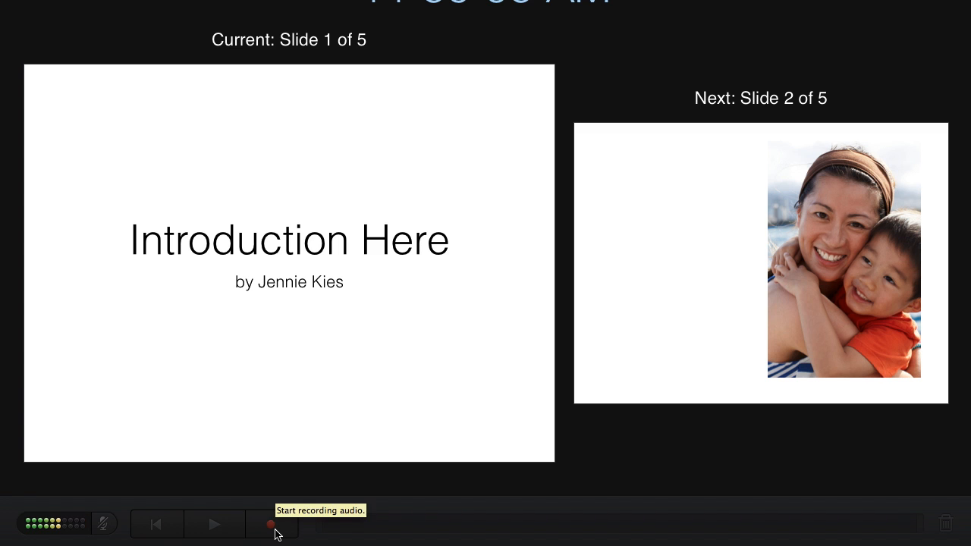
{"action": "left_click", "coordinate": [272, 525]}
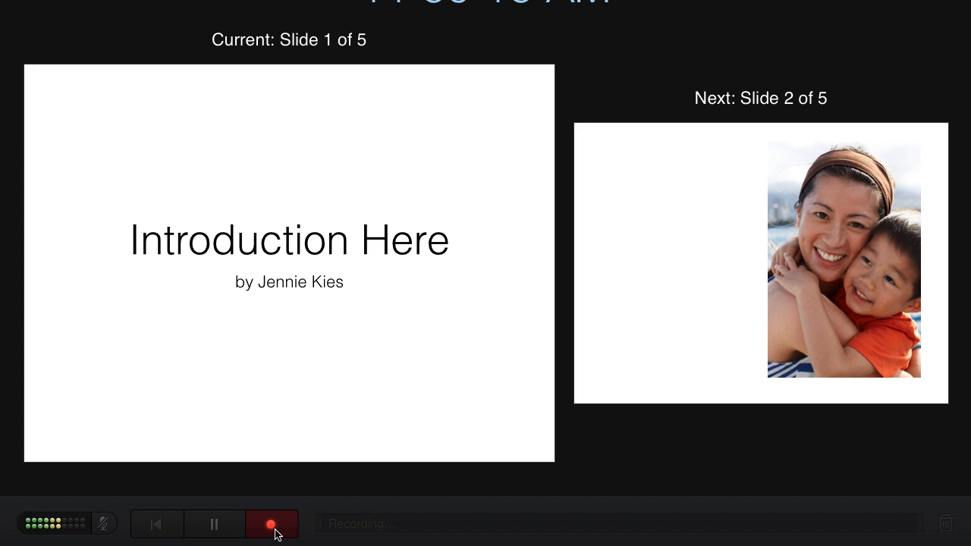
{"action": "left_click", "coordinate": [214, 524]}
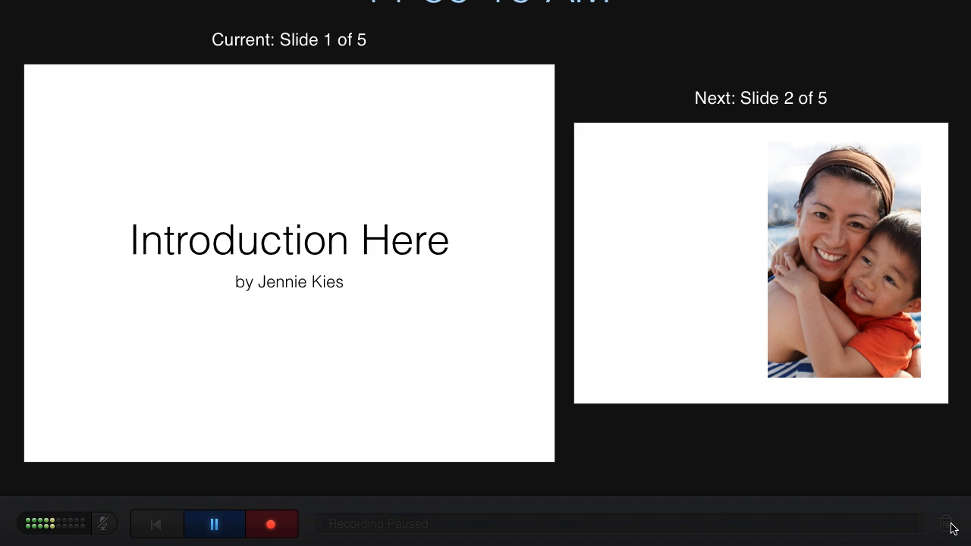
Step: Discard the paused narration take using the trash icon and confirm Clear
{"action": "left_click", "coordinate": [214, 524]}
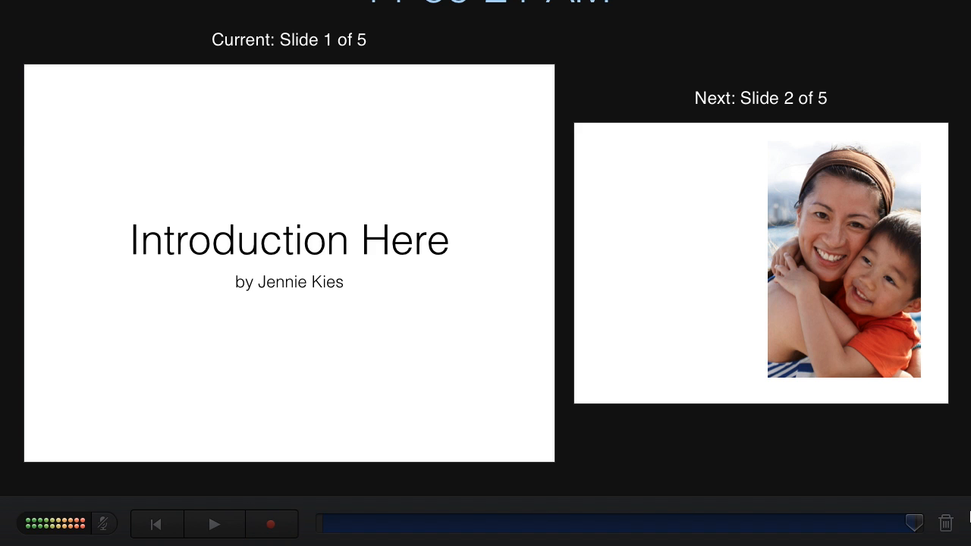
{"action": "left_click", "coordinate": [946, 524]}
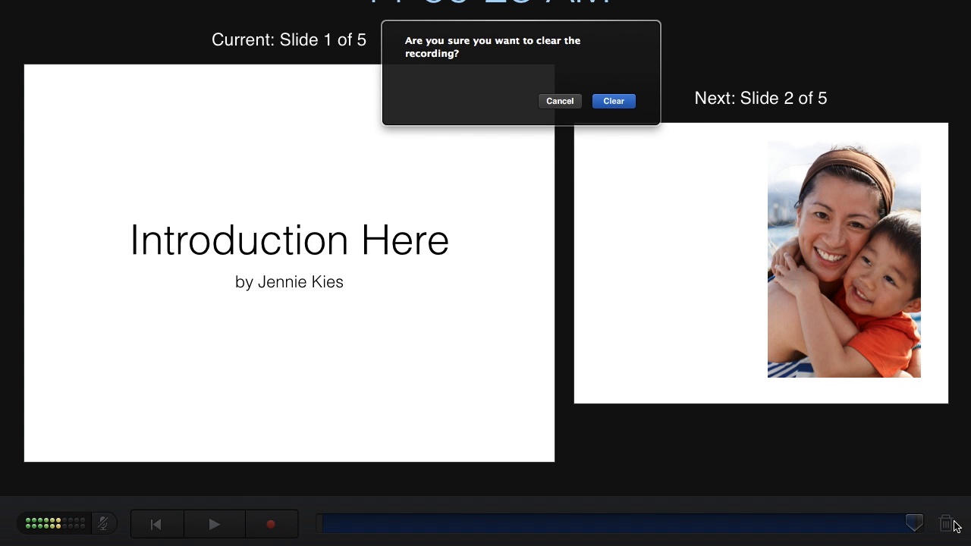
{"action": "left_click", "coordinate": [613, 101]}
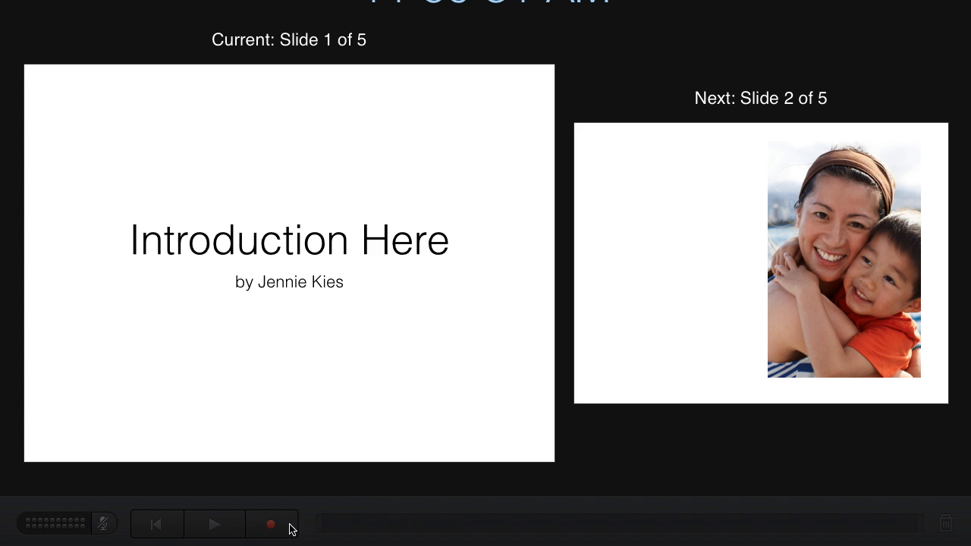
Step: Record a fresh narration take through slides 1–5 and stop at the show's end
{"action": "left_click", "coordinate": [271, 525]}
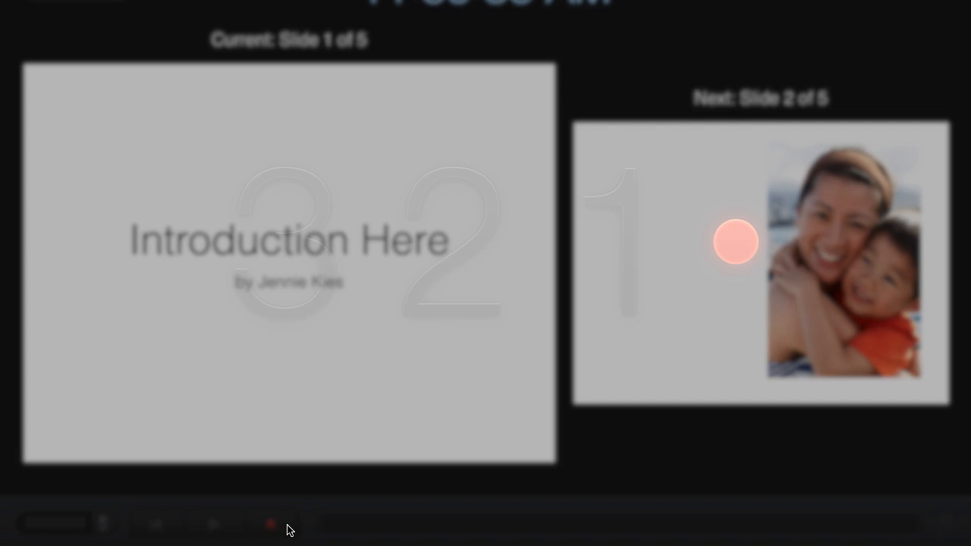
{"action": "left_click", "coordinate": [271, 524]}
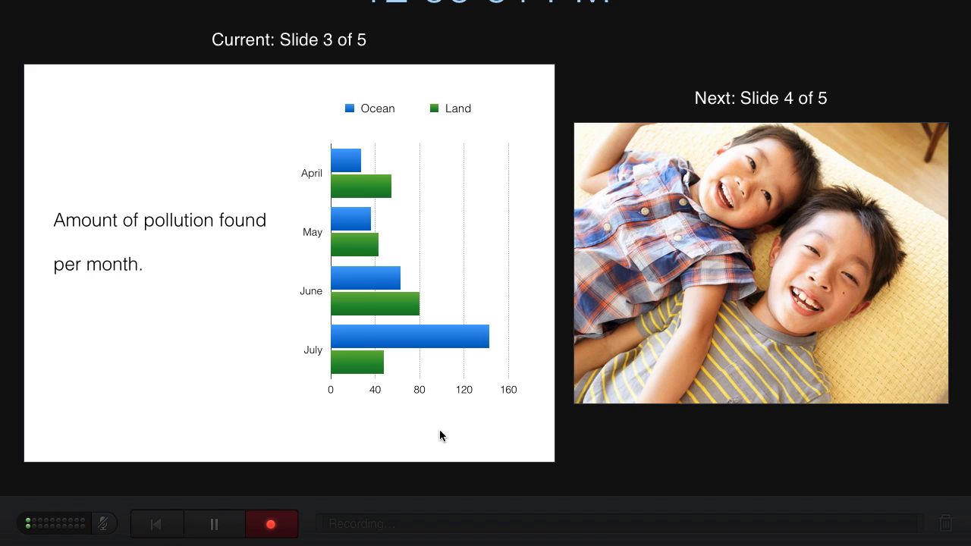
{"action": "mouse_move", "coordinate": [362, 167]}
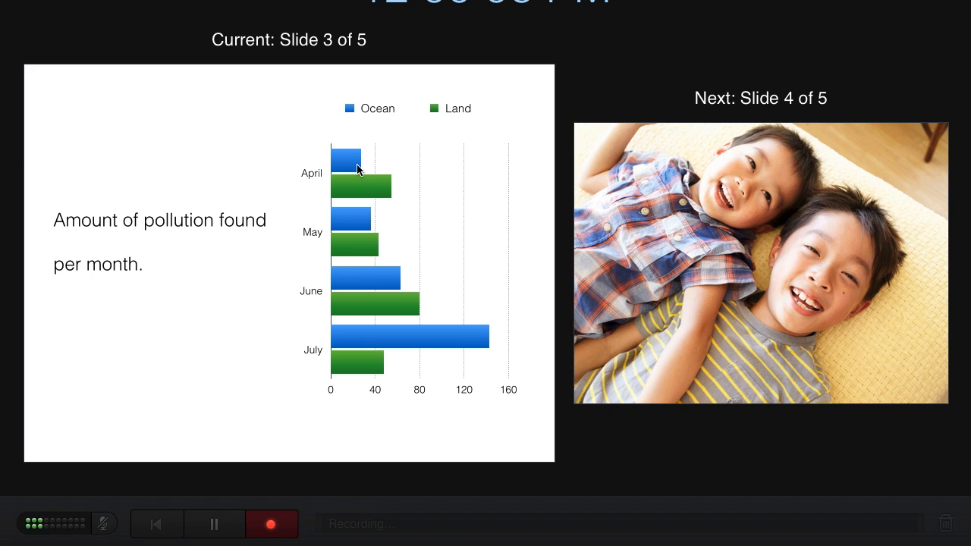
{"action": "mouse_move", "coordinate": [550, 346]}
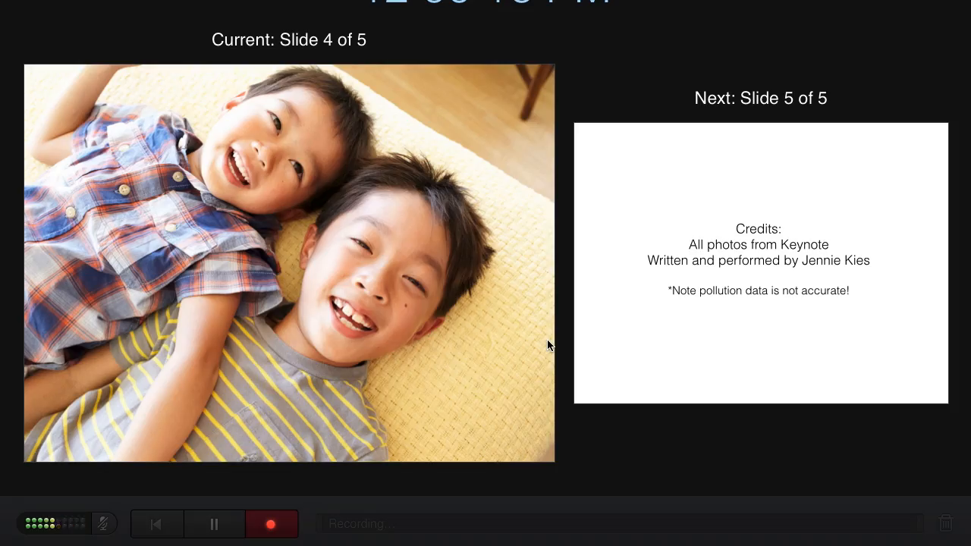
{"action": "mouse_move", "coordinate": [562, 324]}
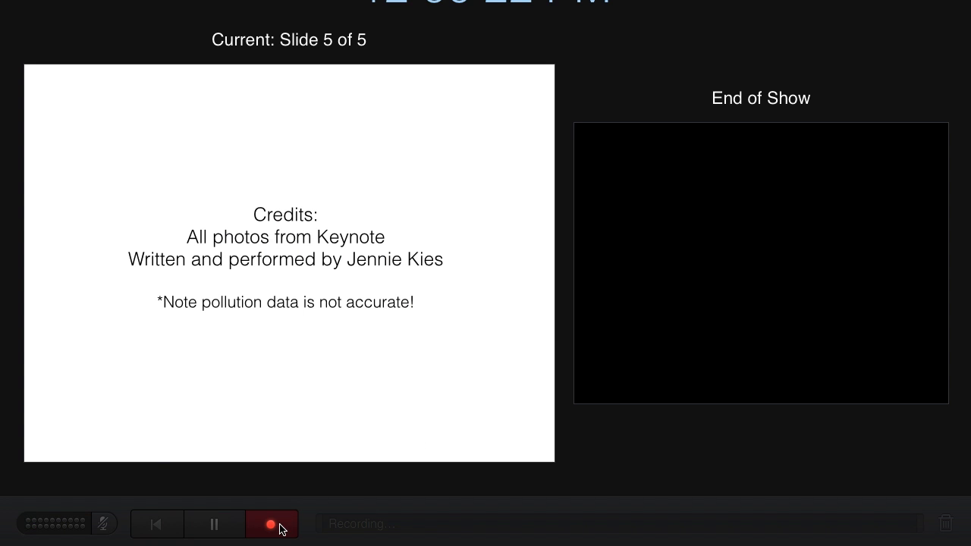
{"action": "left_click", "coordinate": [271, 524]}
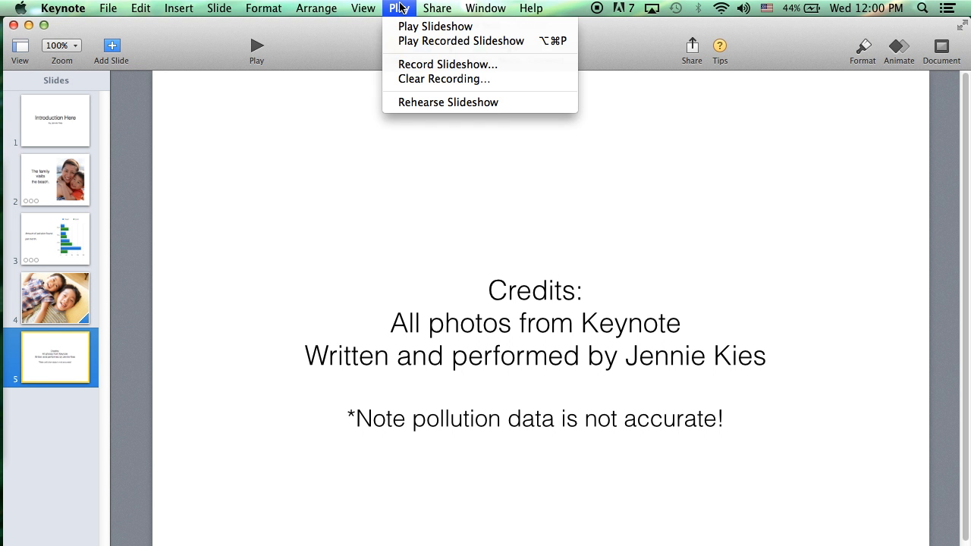
{"action": "mouse_move", "coordinate": [464, 49]}
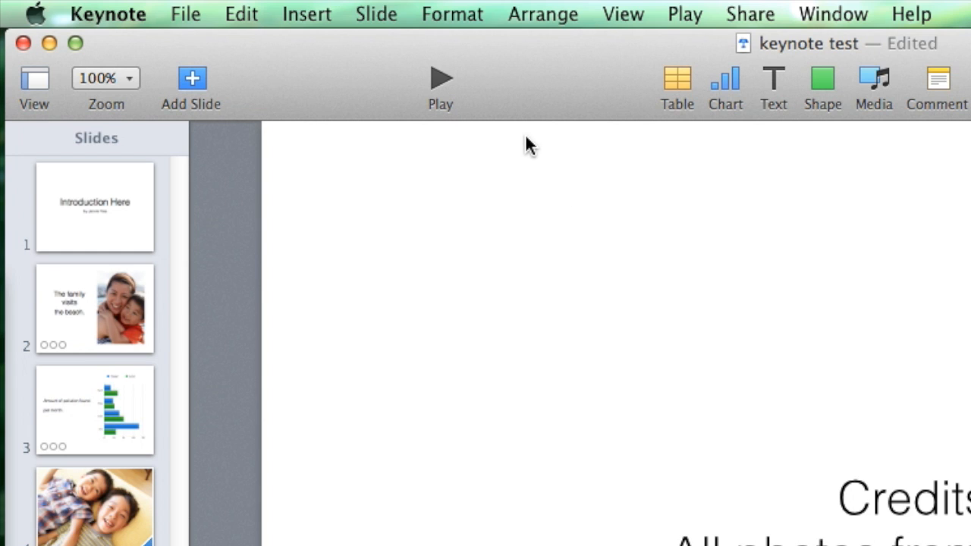
Step: Start a QuickTime export with Slideshow Recording playback at 1024x768
{"action": "left_click", "coordinate": [185, 14]}
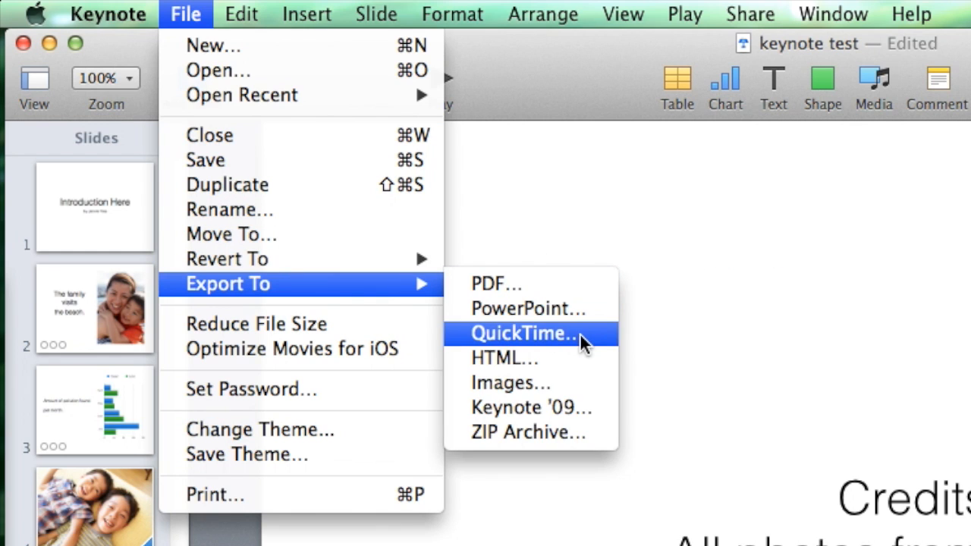
{"action": "left_click", "coordinate": [524, 333]}
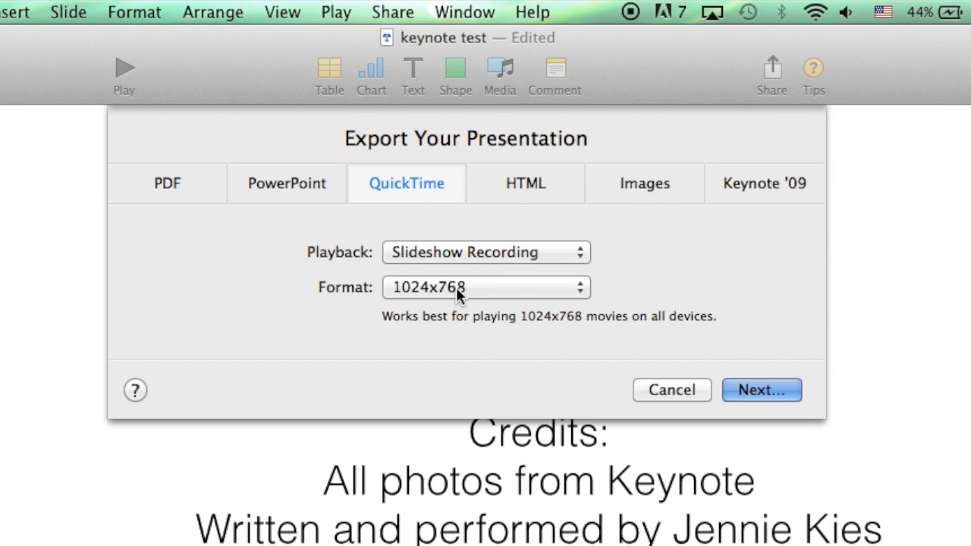
{"action": "mouse_move", "coordinate": [459, 300]}
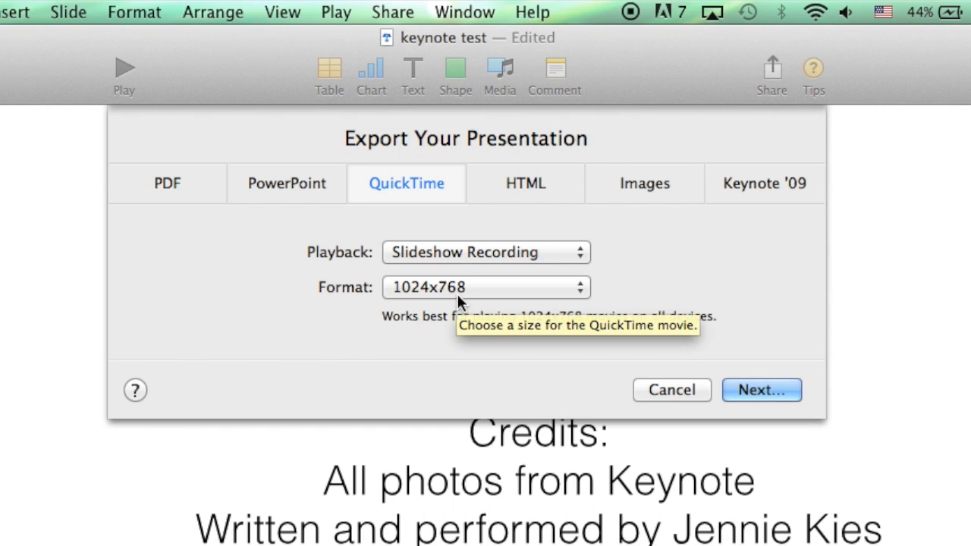
{"action": "mouse_move", "coordinate": [216, 317]}
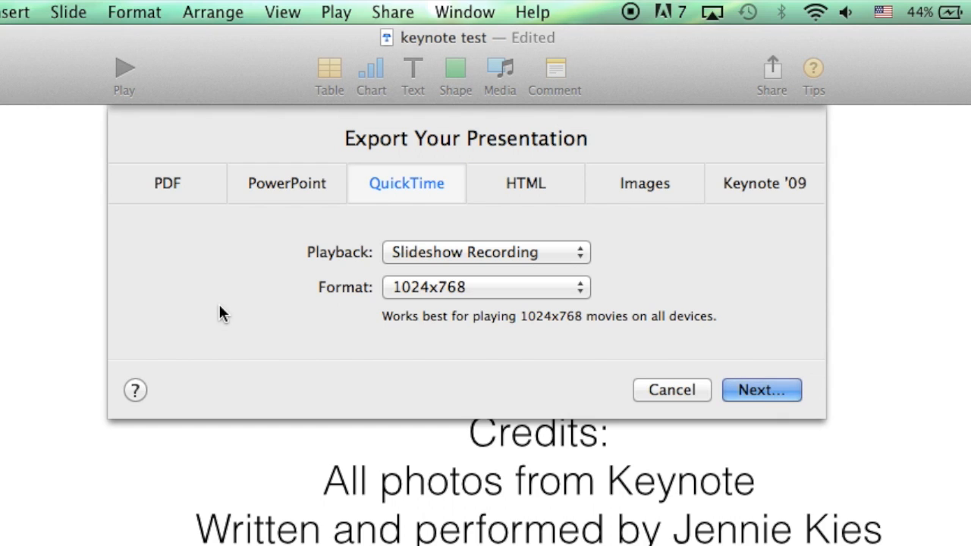
{"action": "left_click", "coordinate": [485, 252]}
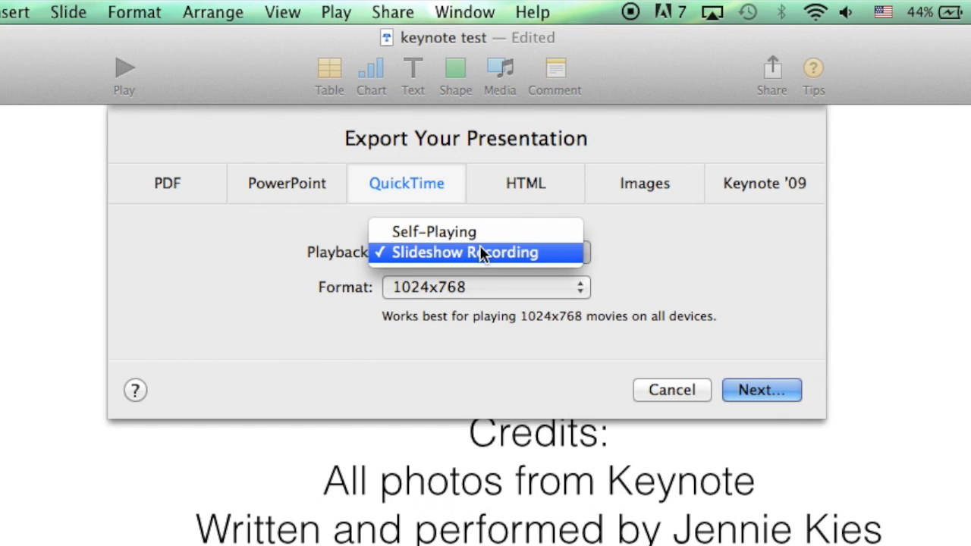
{"action": "mouse_move", "coordinate": [516, 268]}
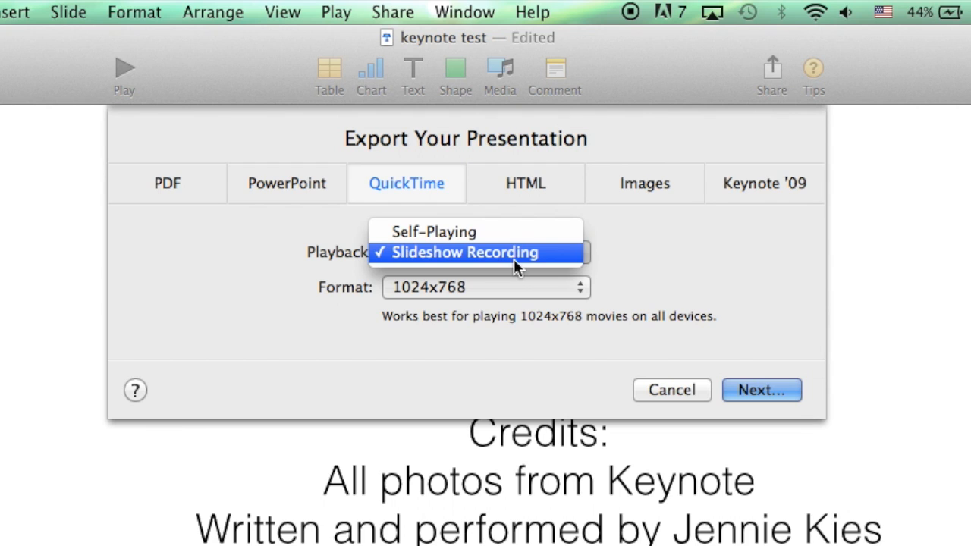
{"action": "left_click", "coordinate": [466, 252]}
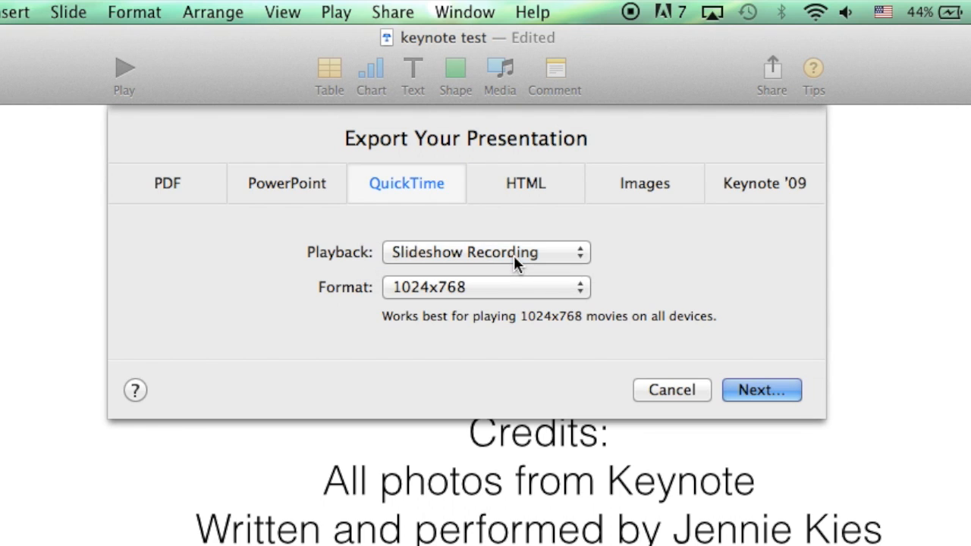
{"action": "mouse_move", "coordinate": [499, 260]}
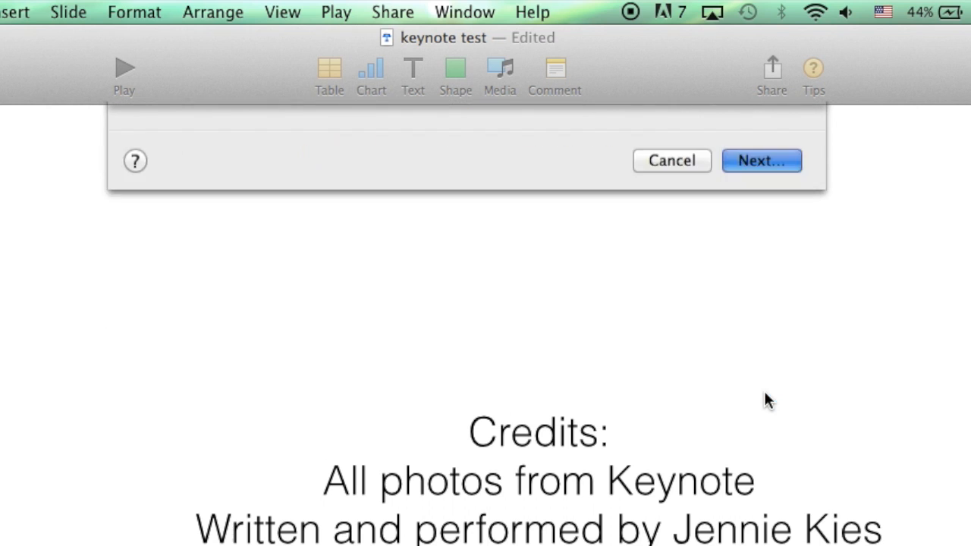
Step: Export the movie as 'keynote test' to the Desktop
{"action": "left_click", "coordinate": [761, 160]}
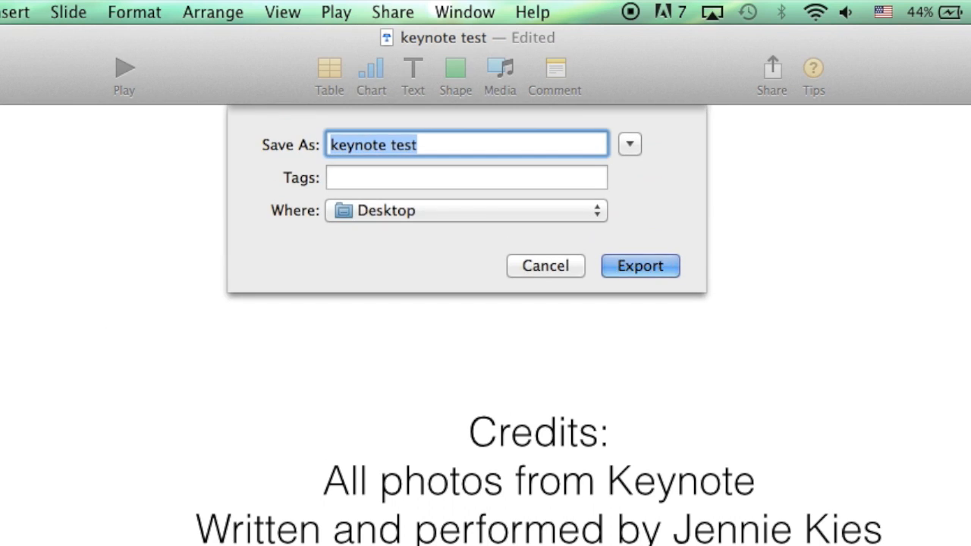
{"action": "mouse_move", "coordinate": [460, 146]}
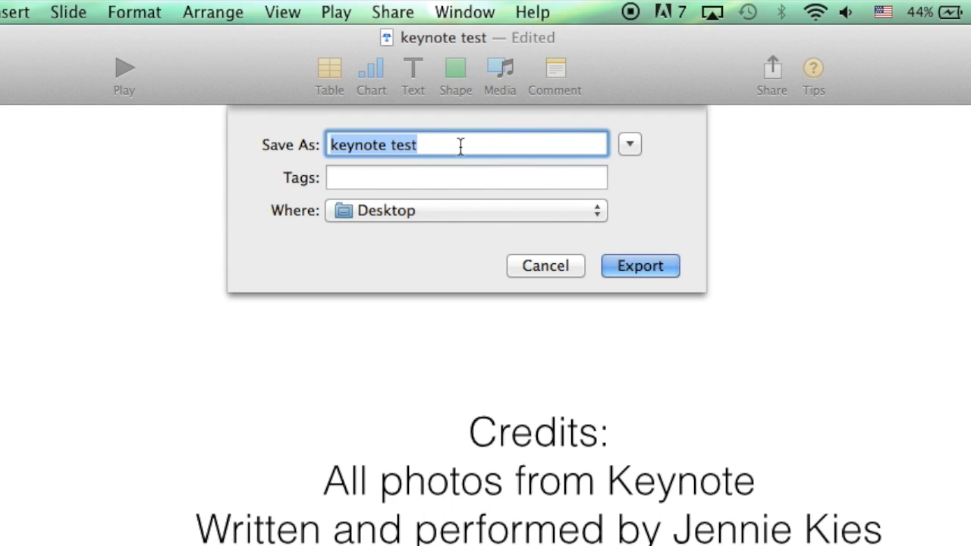
{"action": "left_click", "coordinate": [640, 265]}
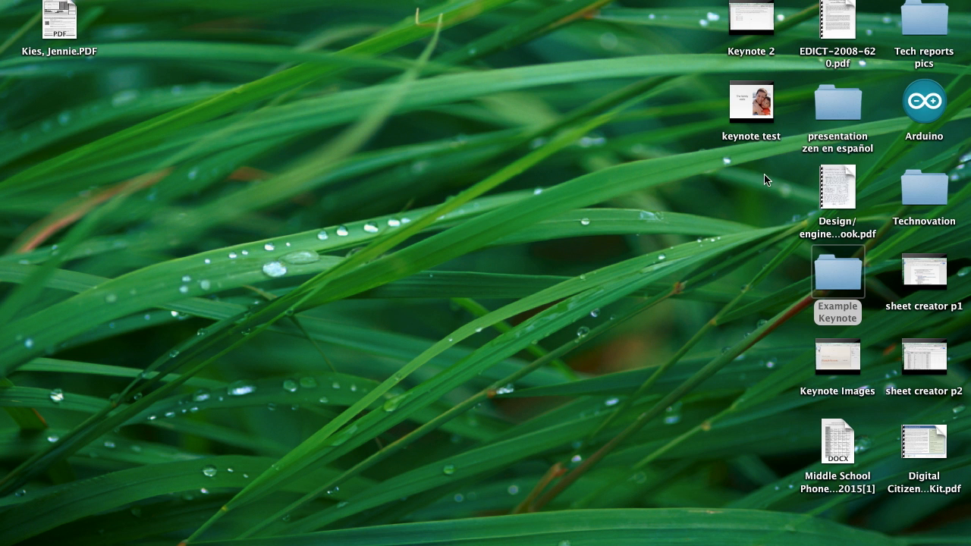
Step: Play the 'keynote test' movie in QuickTime Player, pause it, and close it
{"action": "left_click", "coordinate": [751, 101]}
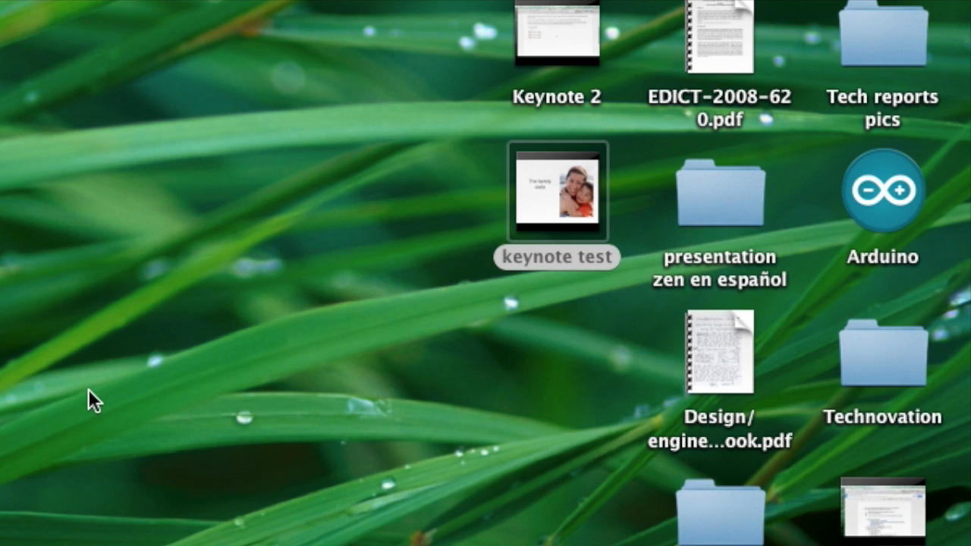
{"action": "double_click", "coordinate": [557, 191]}
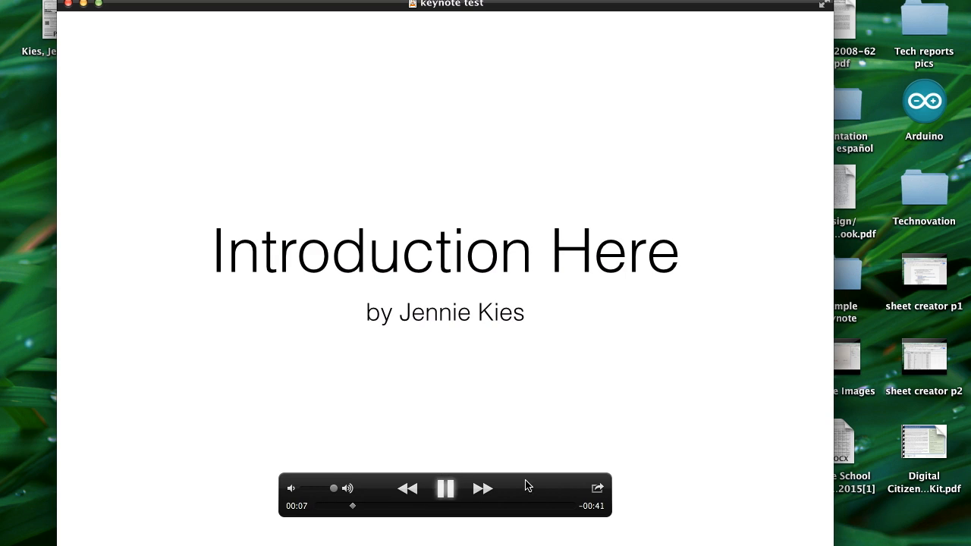
{"action": "left_click", "coordinate": [446, 489]}
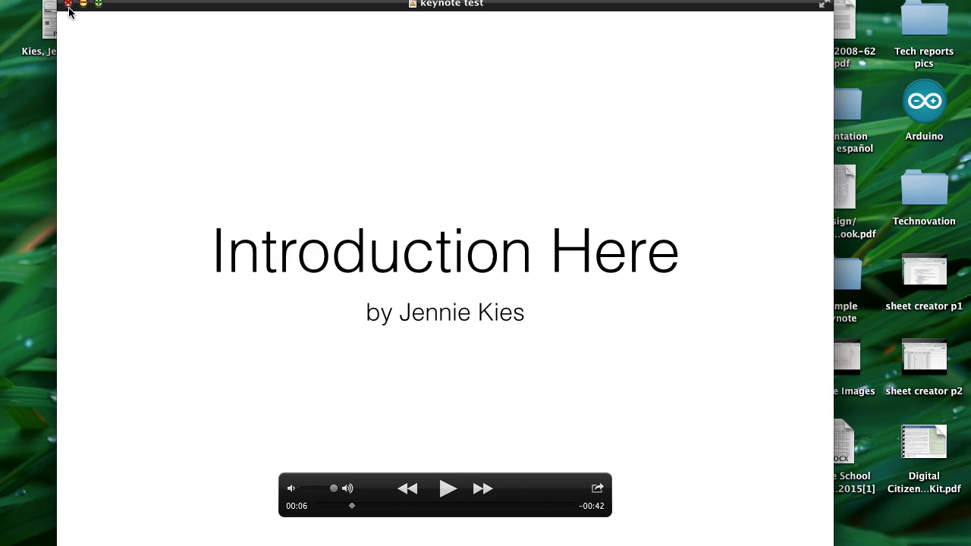
{"action": "left_click", "coordinate": [67, 3]}
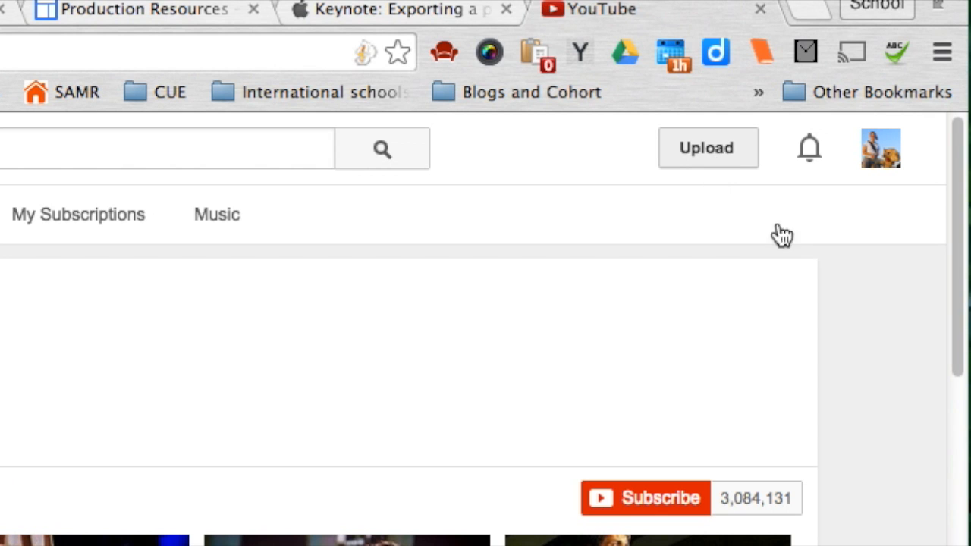
{"action": "mouse_move", "coordinate": [899, 206]}
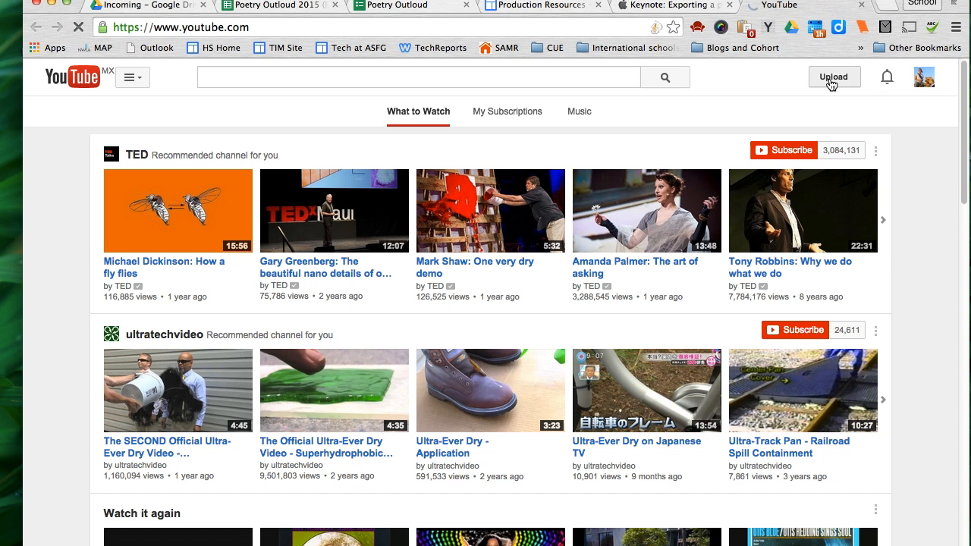
Step: Upload the 'keynote test' movie file to YouTube
{"action": "left_click", "coordinate": [834, 77]}
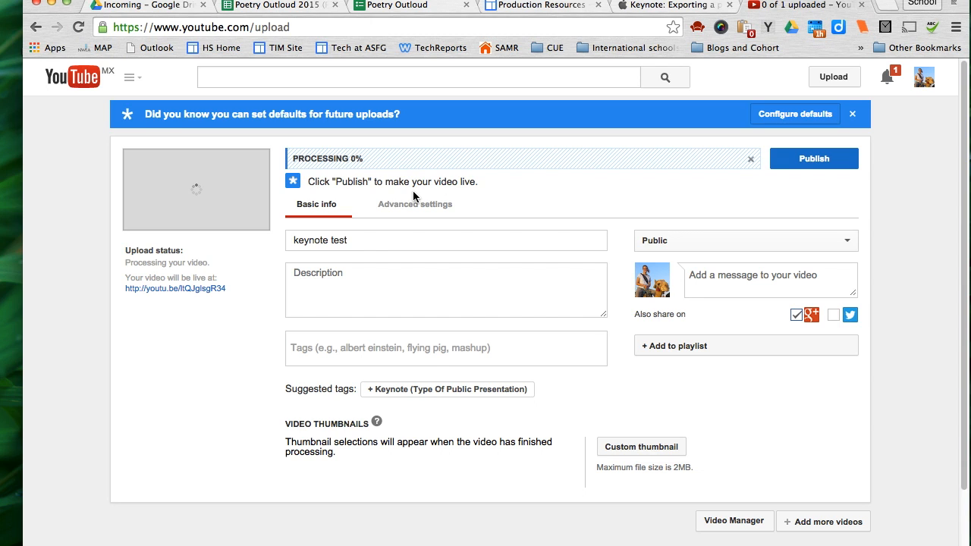
Step: Change the uploaded video's privacy from Public to Unlisted
{"action": "left_click", "coordinate": [745, 241]}
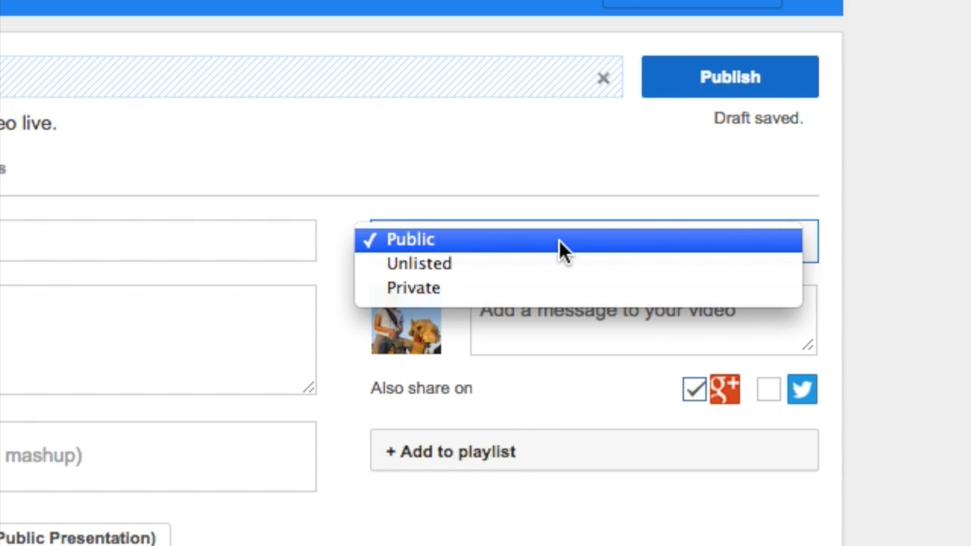
{"action": "mouse_move", "coordinate": [485, 263]}
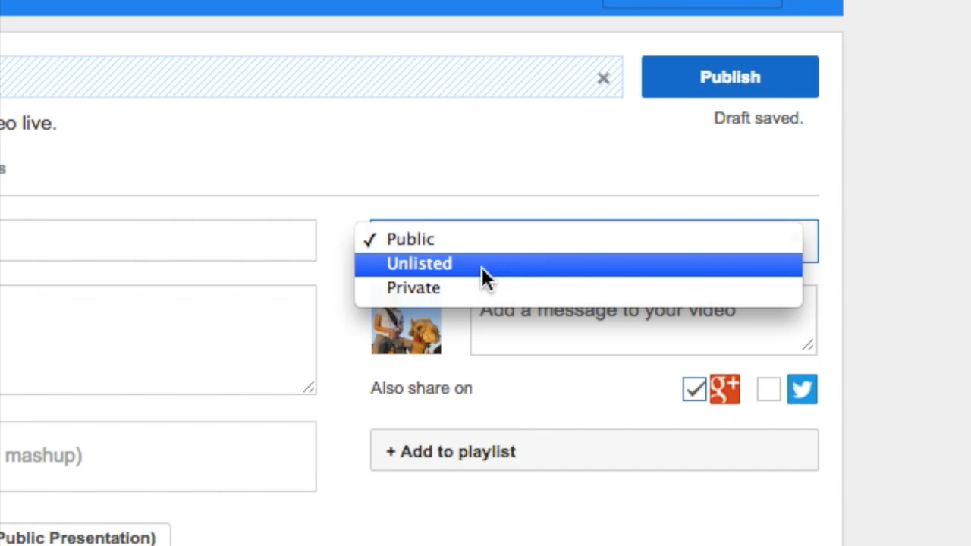
{"action": "mouse_move", "coordinate": [387, 285]}
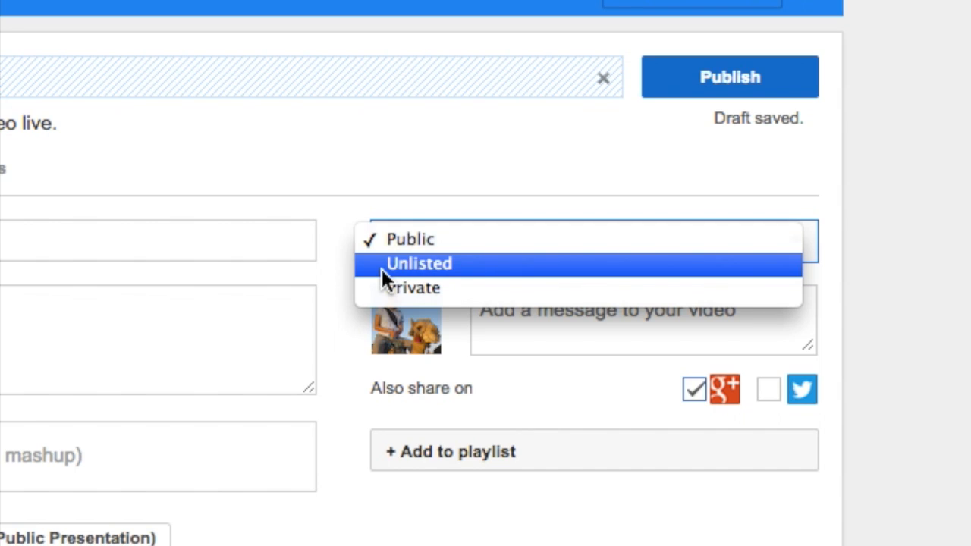
{"action": "mouse_move", "coordinate": [414, 287]}
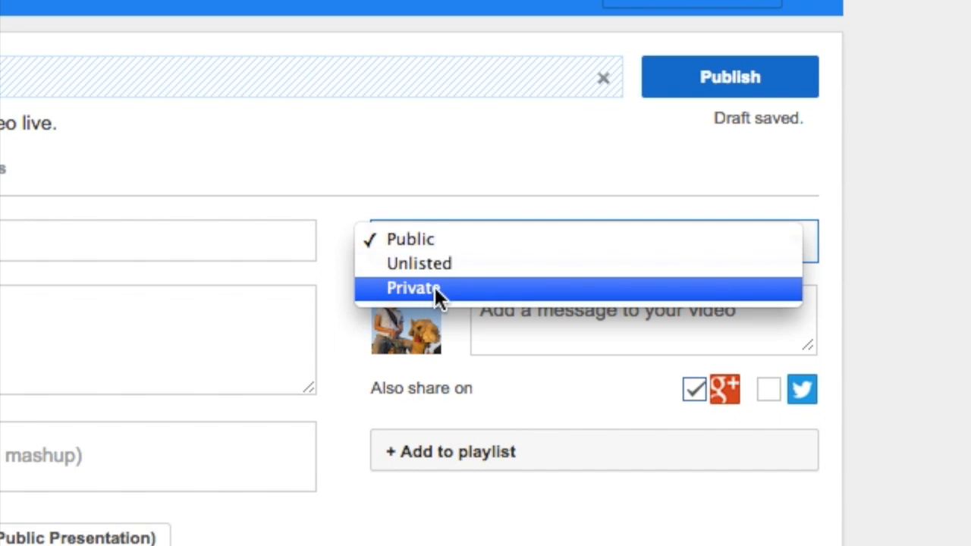
{"action": "mouse_move", "coordinate": [398, 297]}
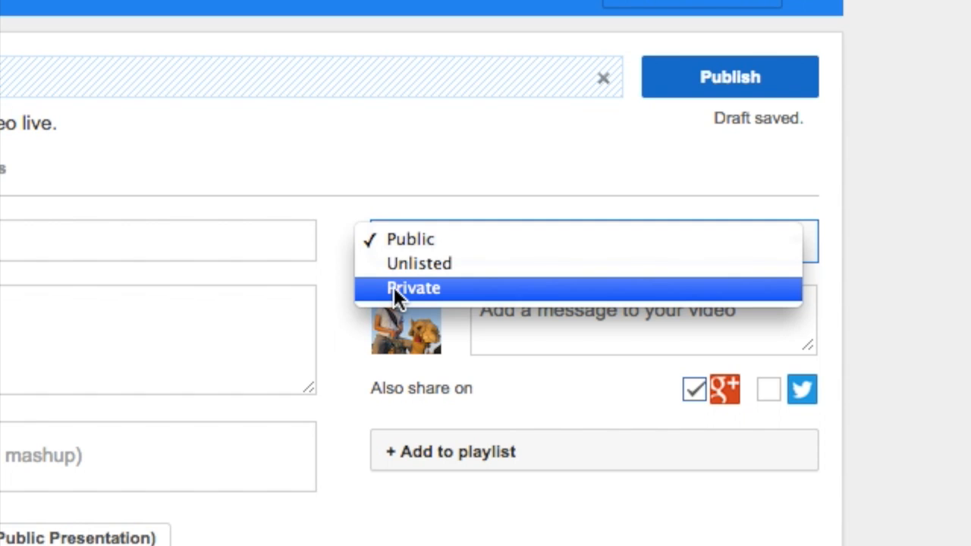
{"action": "left_click", "coordinate": [414, 288]}
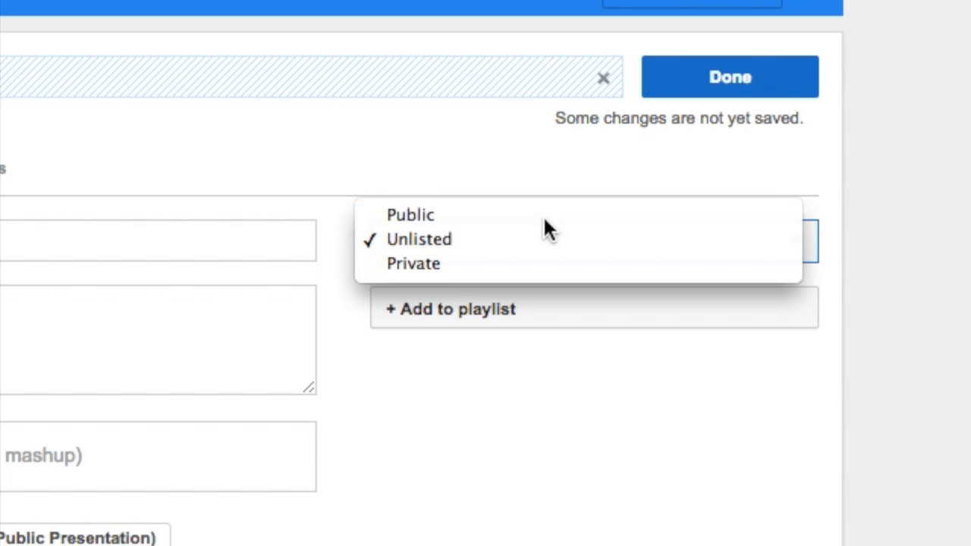
{"action": "left_click", "coordinate": [419, 239]}
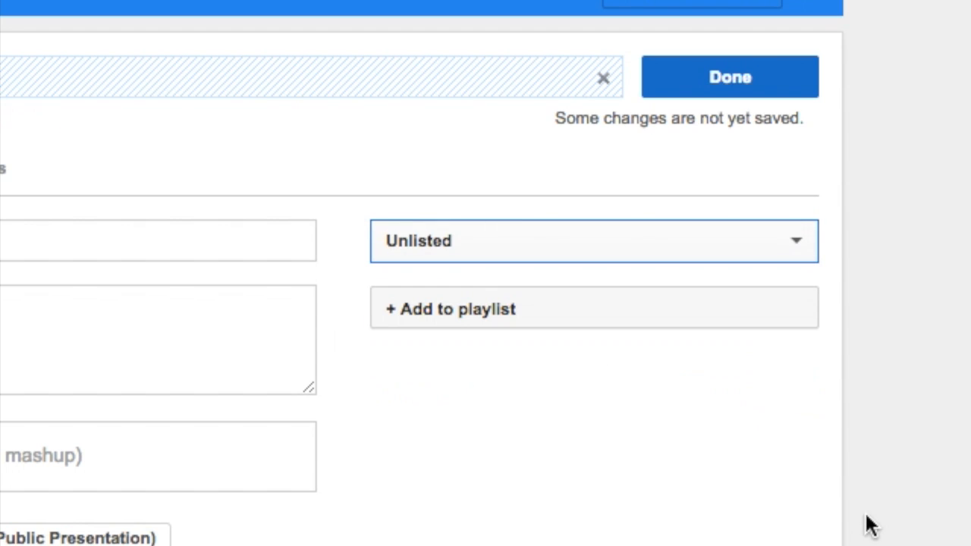